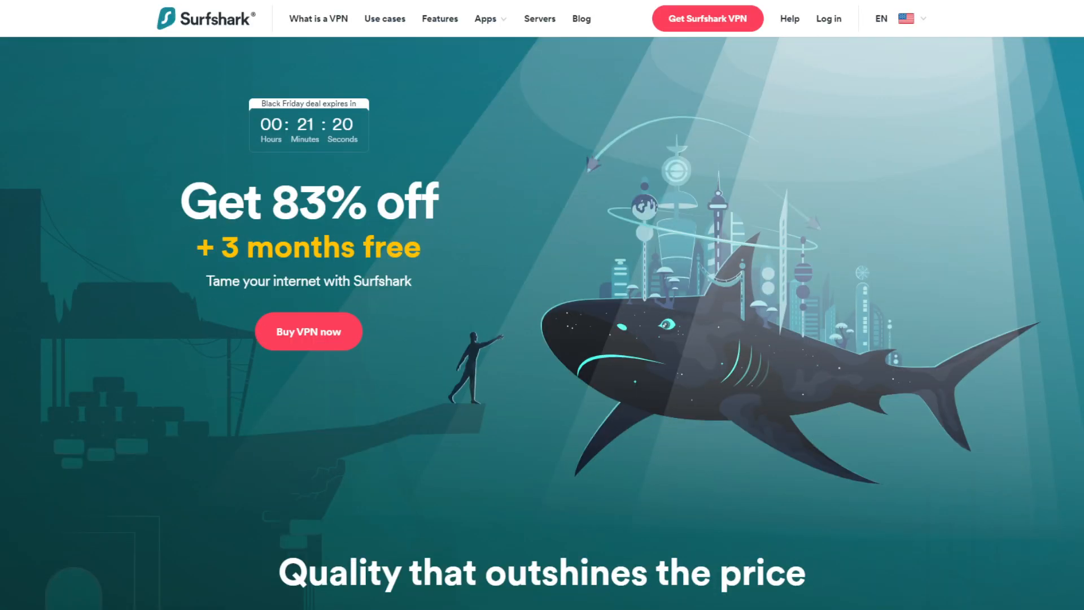
Scroll the Surfshark homepage down to the comparison table against ExpressVPN and NordVPN.
scroll(down, 3)
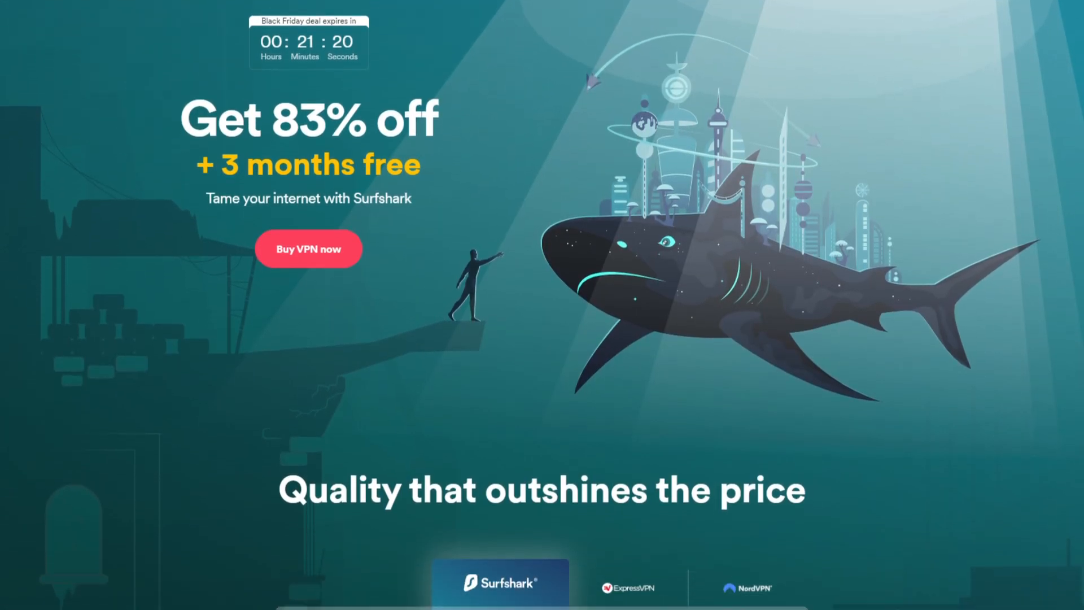
scroll(down, 3)
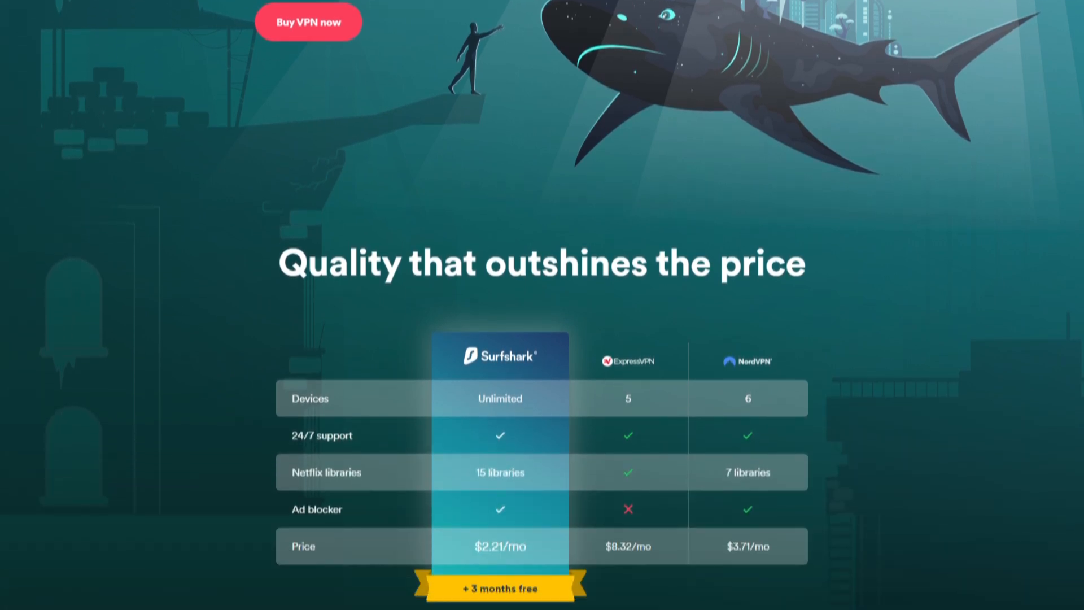
scroll(down, 3)
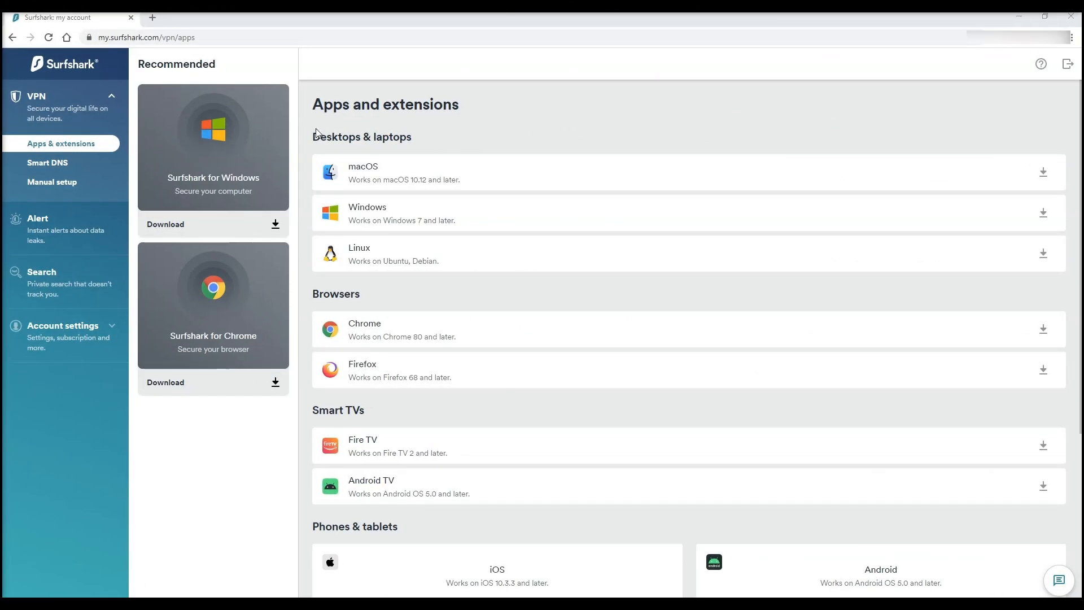
mouse_move(379, 215)
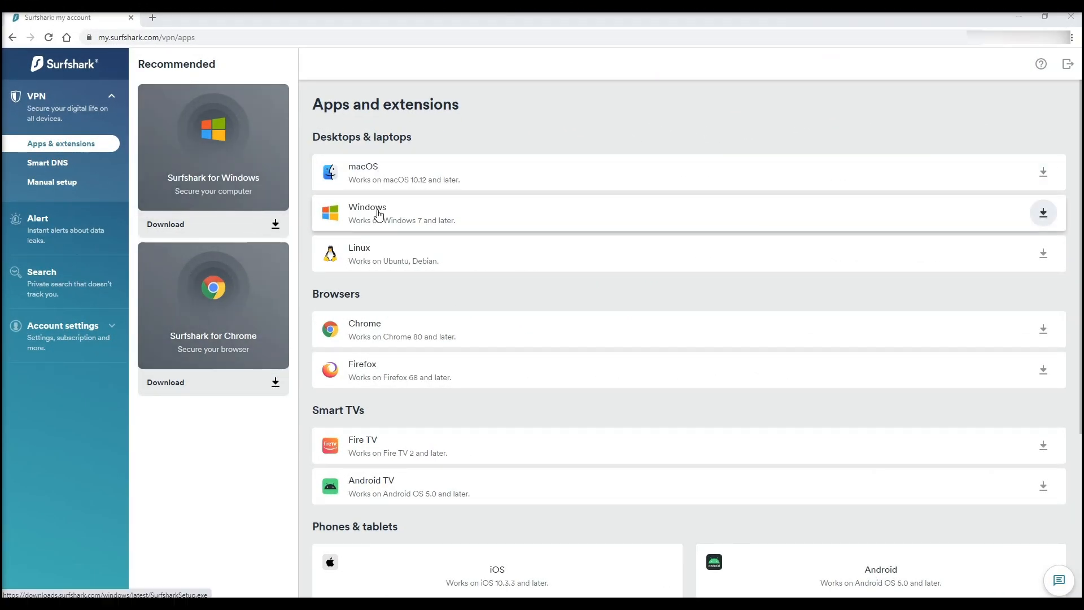
Download the Windows installer SurfsharkSetup.exe from Apps & extensions and collapse the VPN menu.
click(48, 162)
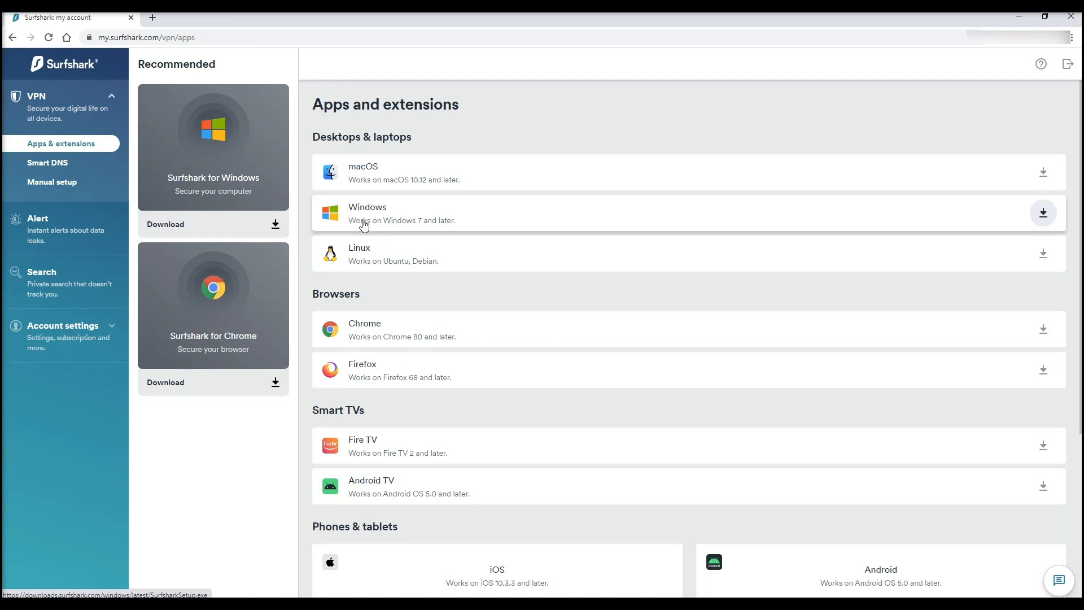
click(1043, 212)
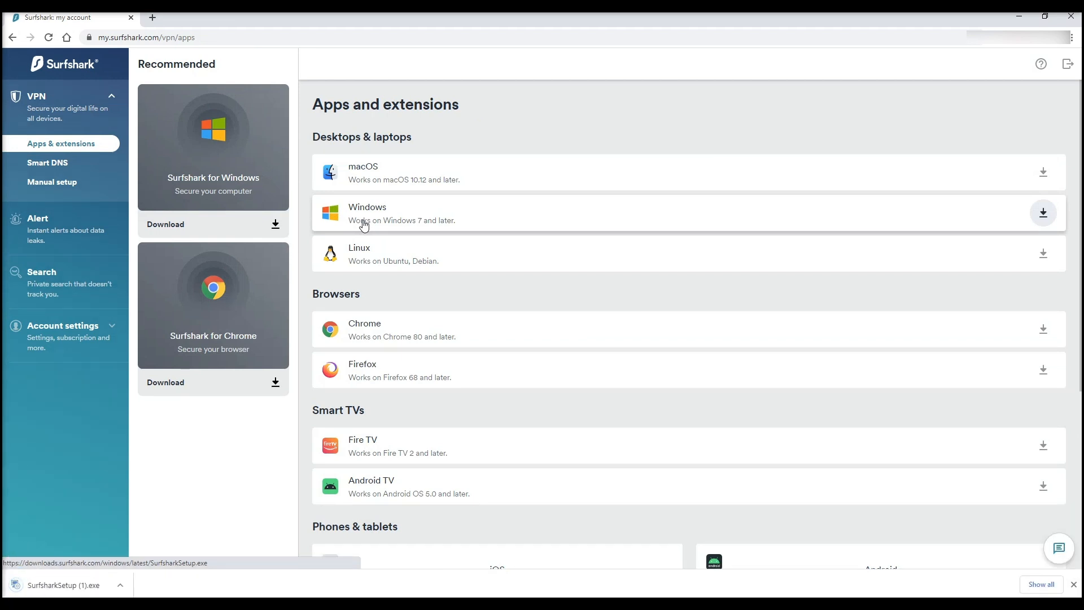
click(66, 103)
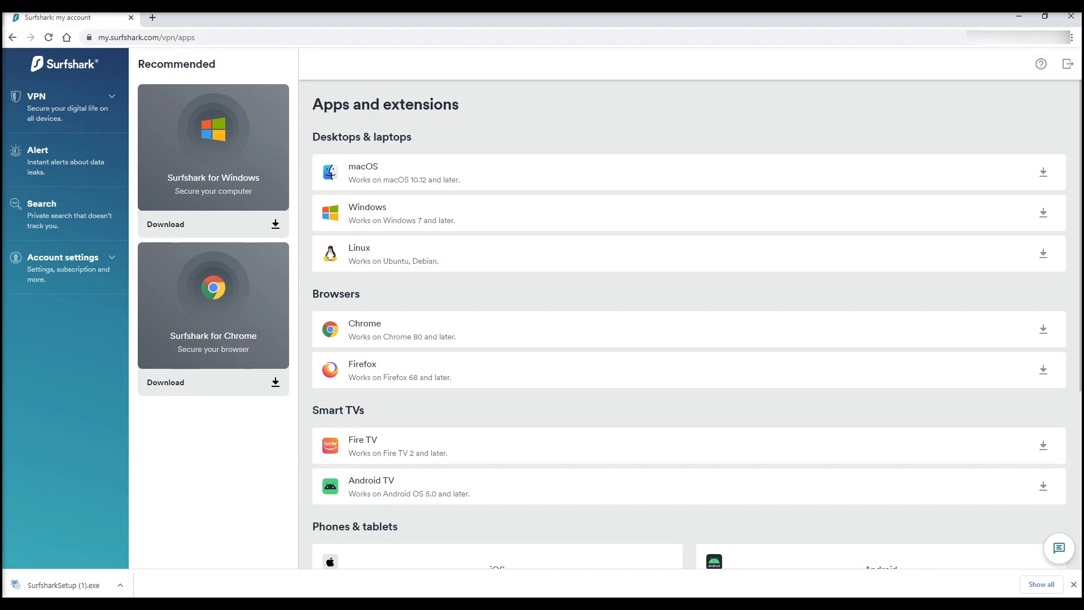
click(52, 584)
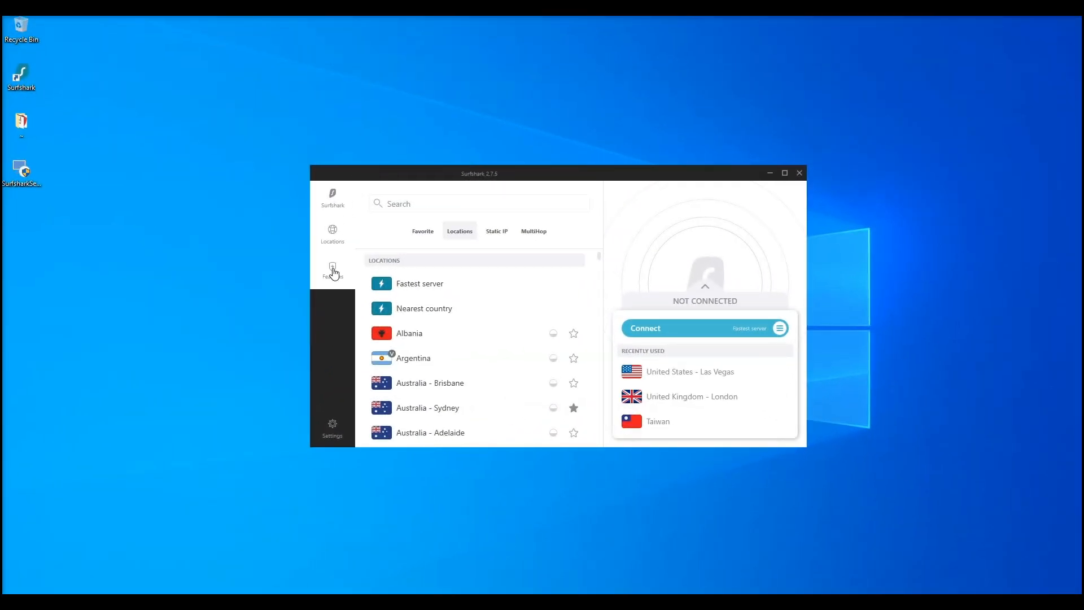
Show the Features page and toggle CleanWeb off and back on.
click(332, 270)
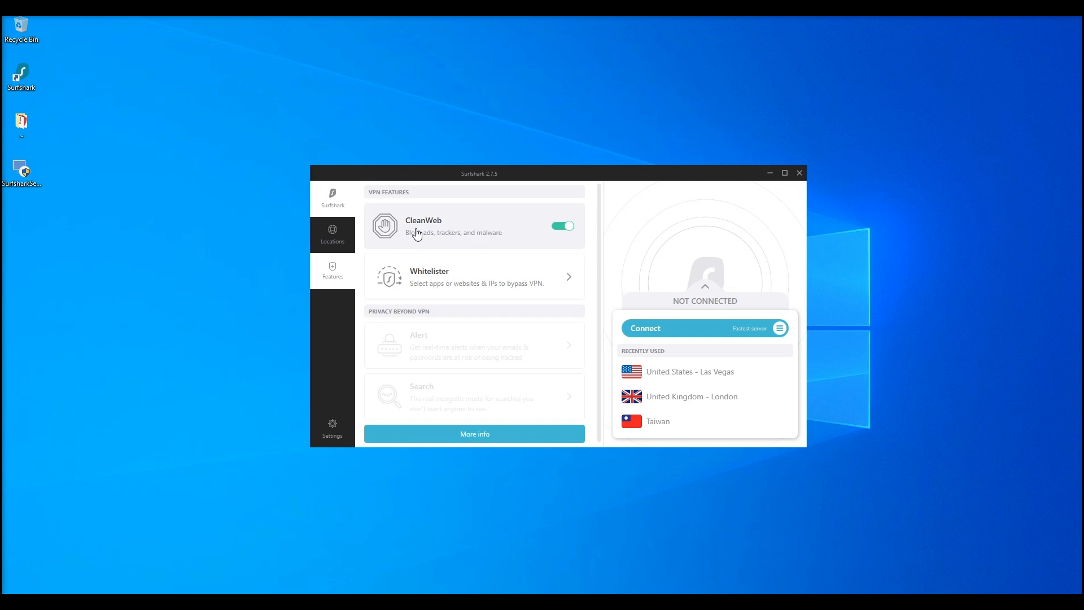
click(562, 226)
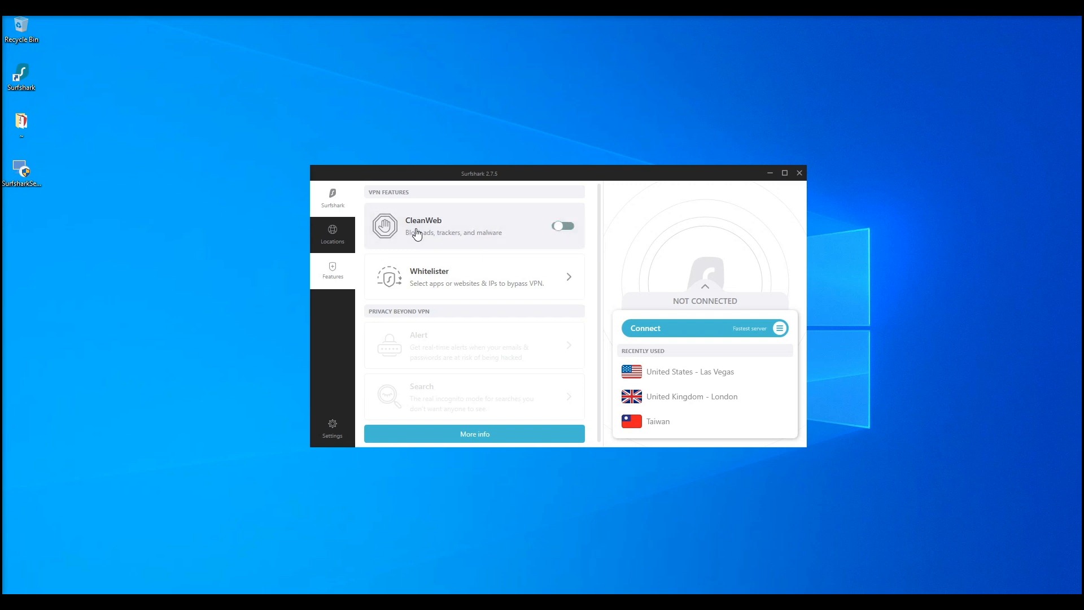
click(563, 226)
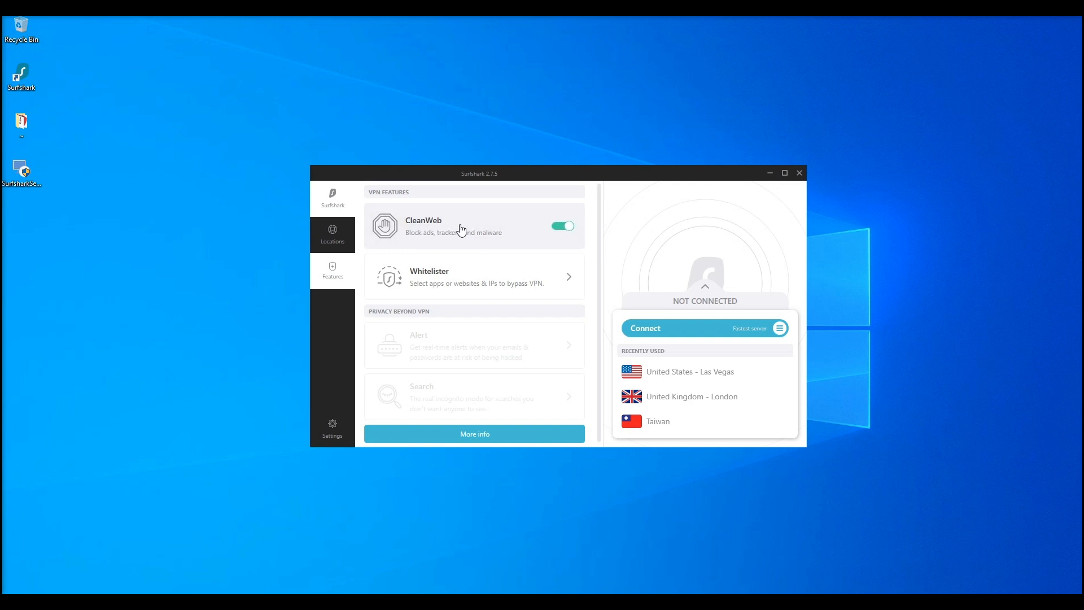
mouse_move(512, 249)
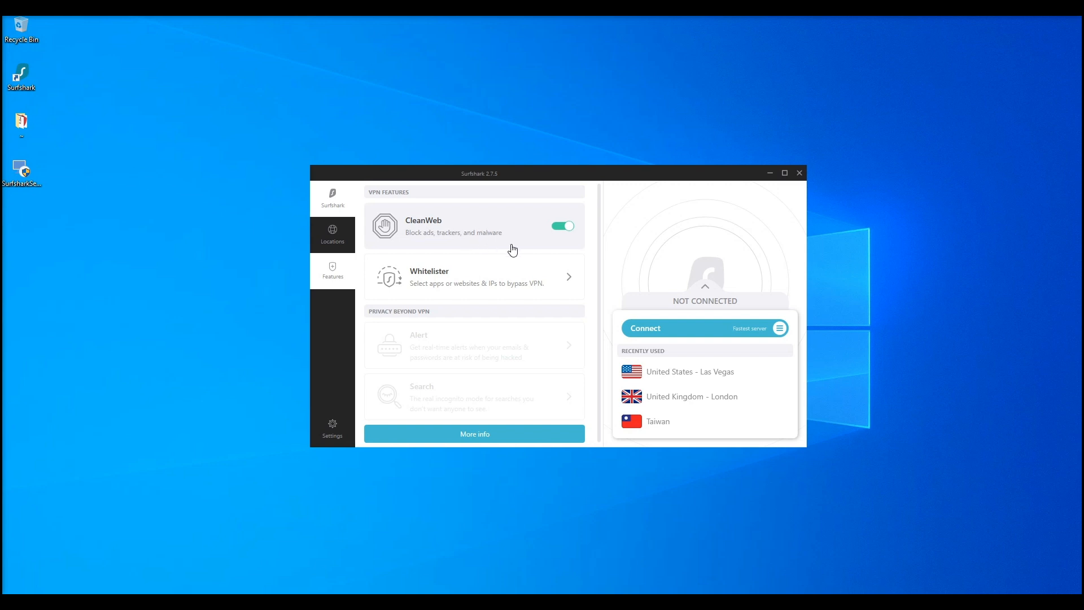
mouse_move(477, 332)
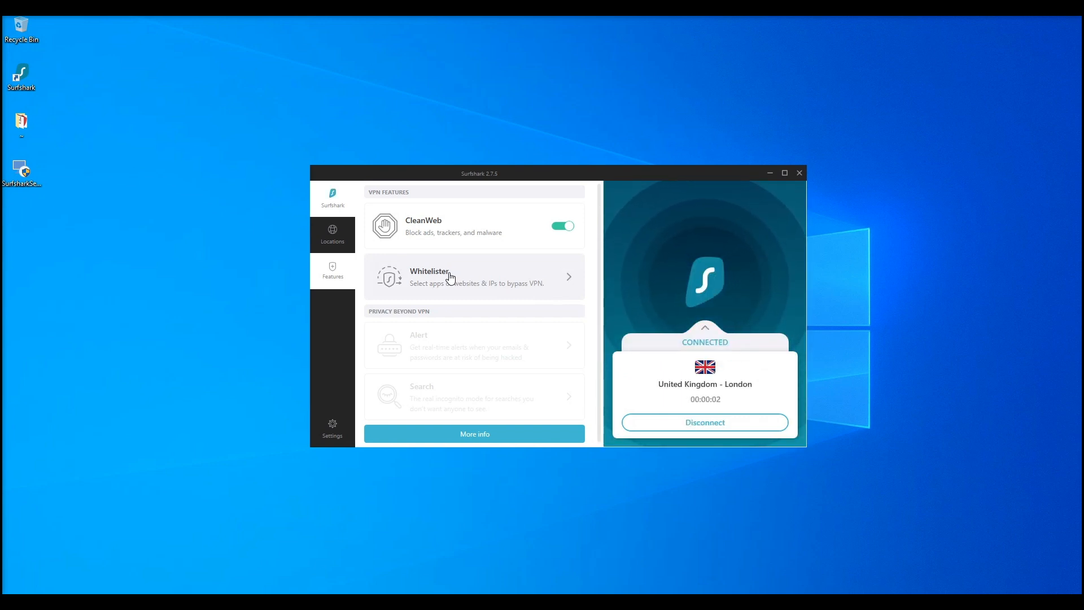
Show the server locations, then the Whitelister settings while connected to London.
click(332, 234)
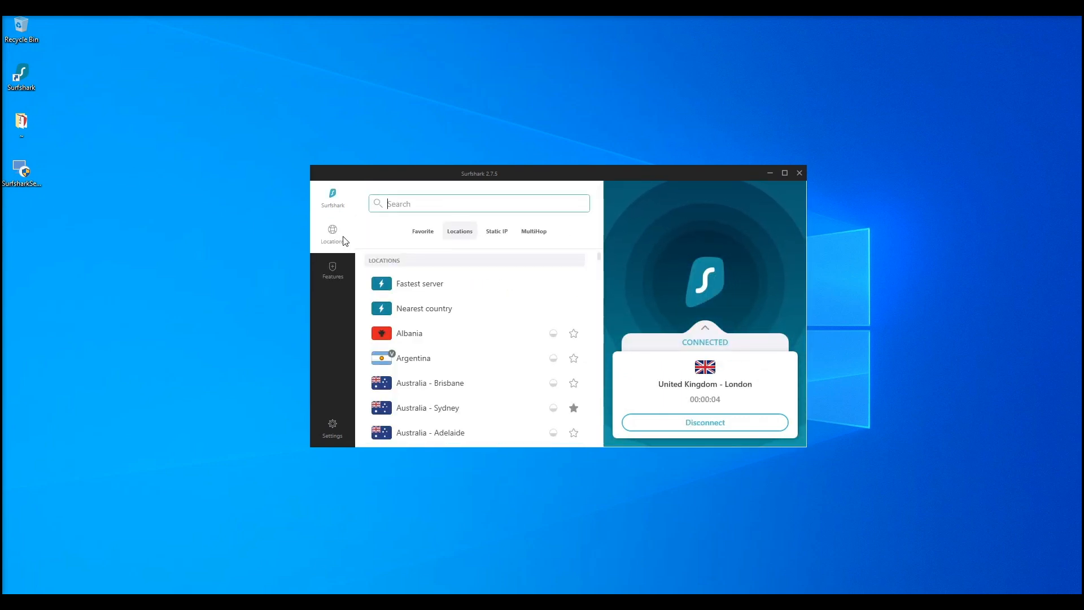
click(332, 271)
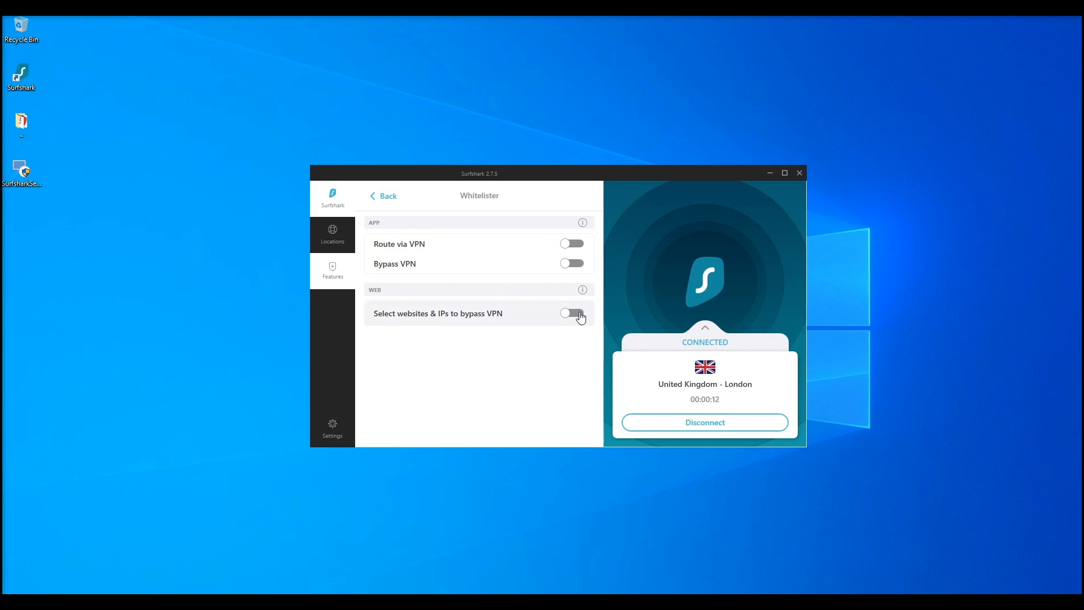
Enable website/IP bypass in Whitelister, try app bypass, dismiss the protocol prompt and return to Features.
click(571, 313)
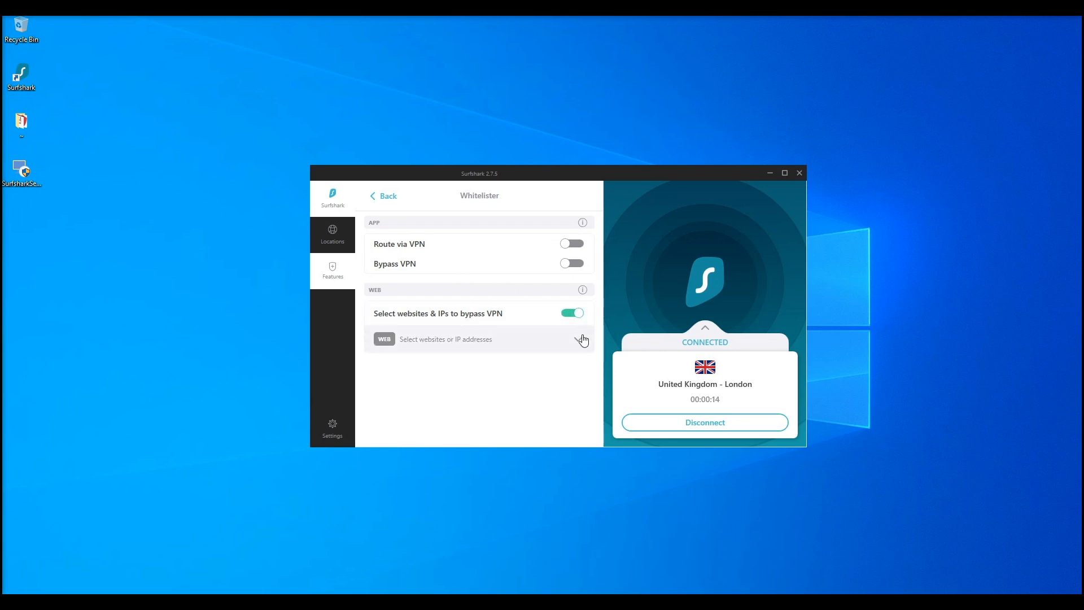
click(583, 339)
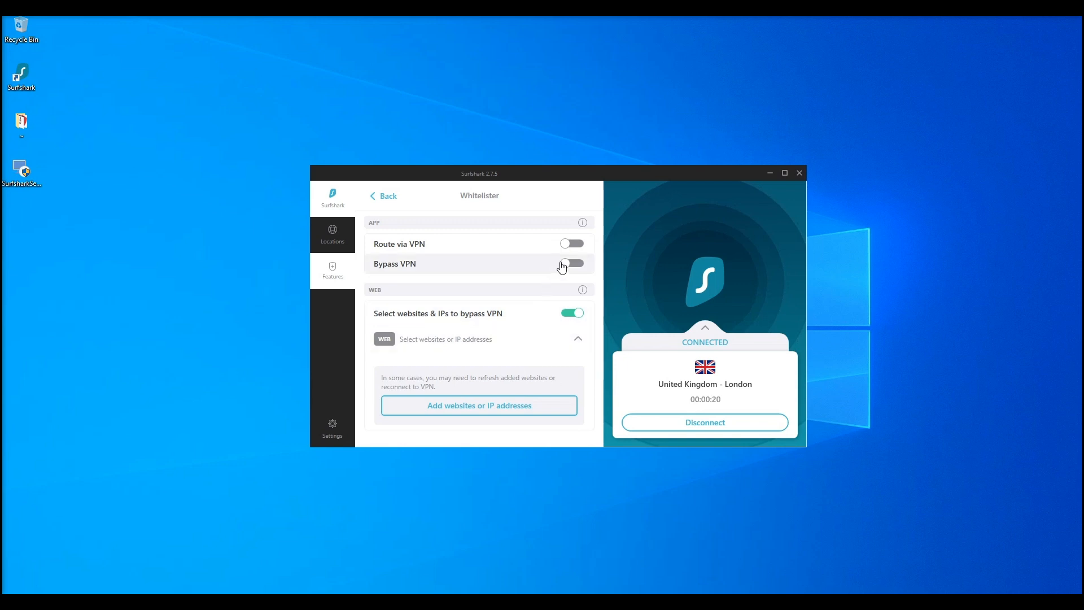
click(572, 264)
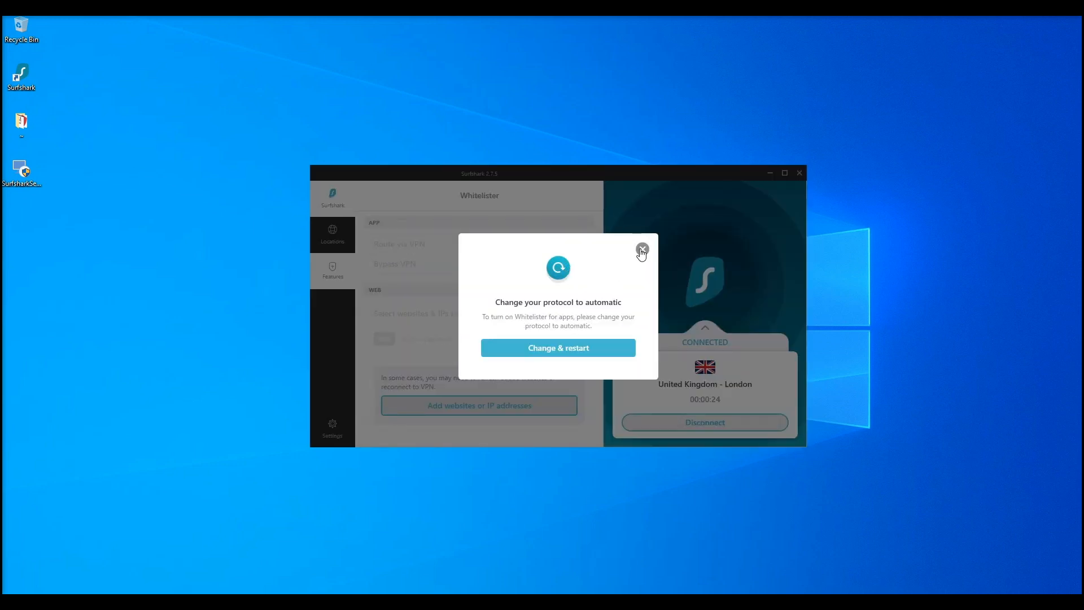
mouse_move(571, 248)
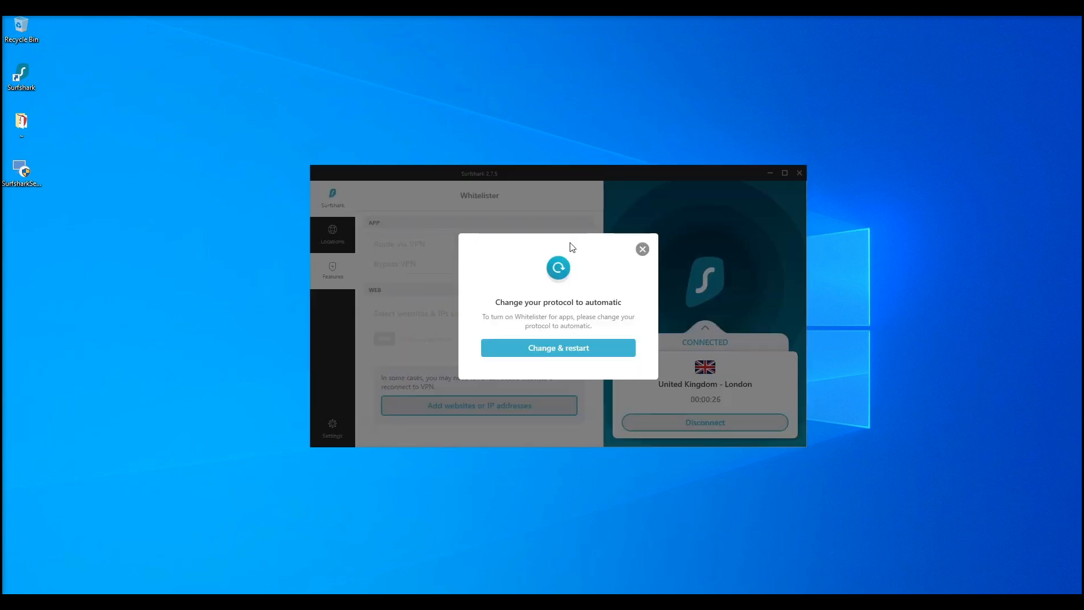
mouse_move(642, 248)
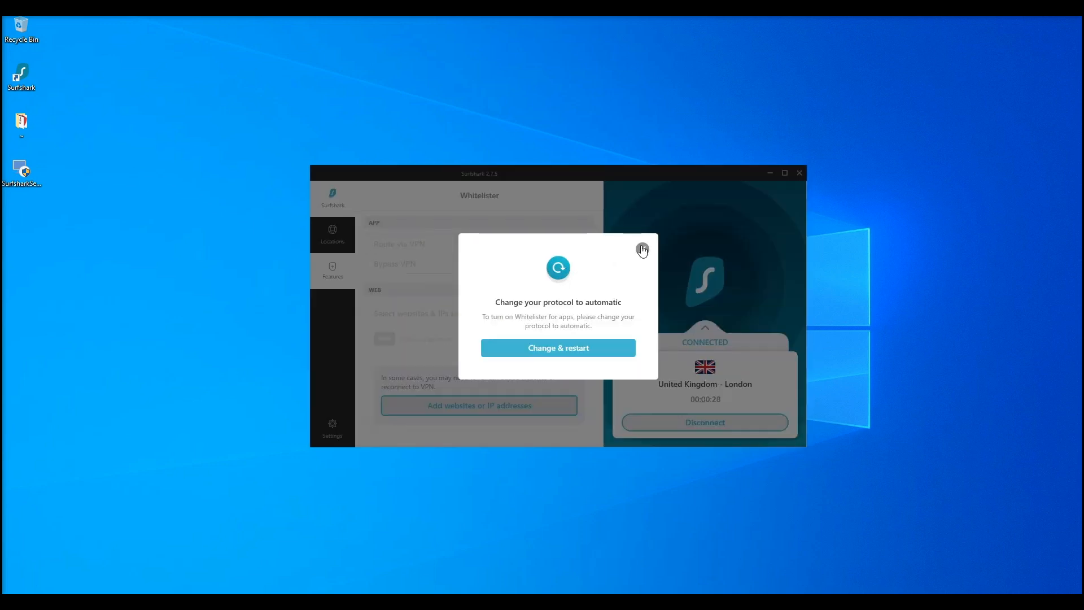
click(641, 249)
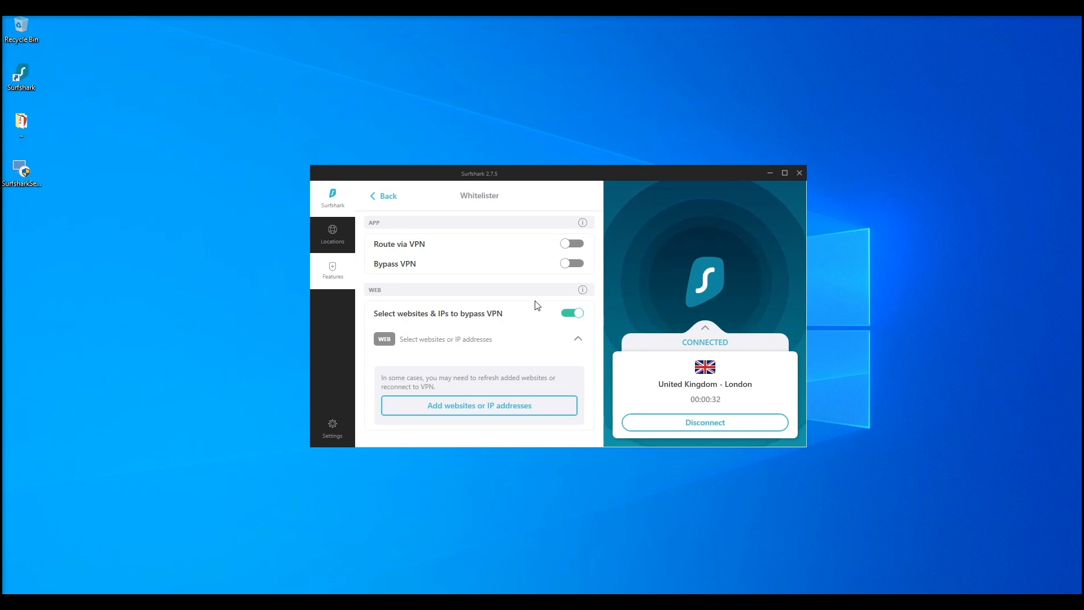
click(383, 195)
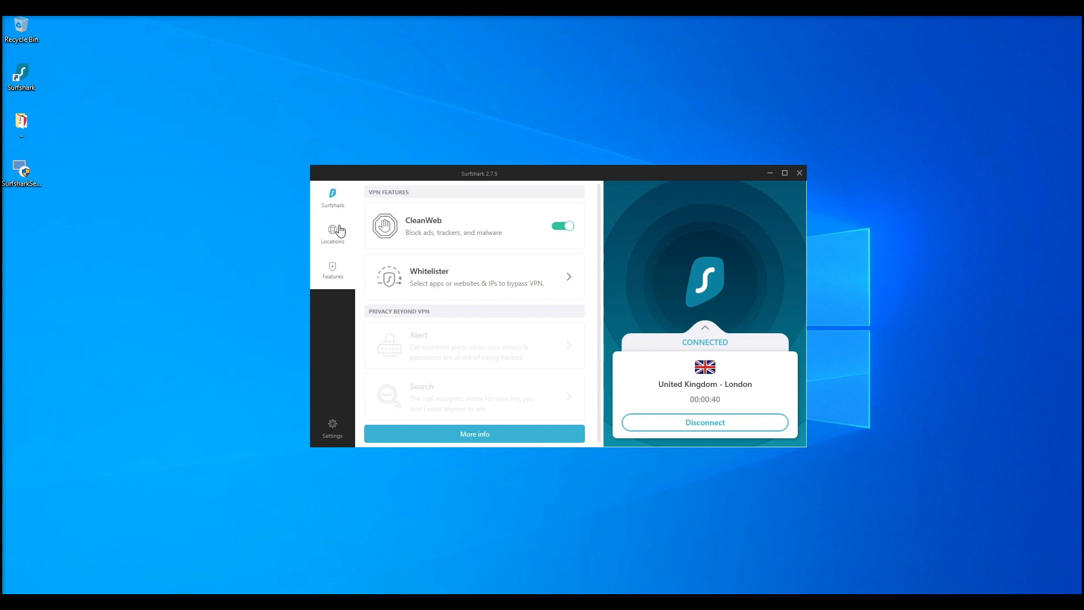
Browse the MultiHop routes, then scroll through the full Locations list.
click(332, 234)
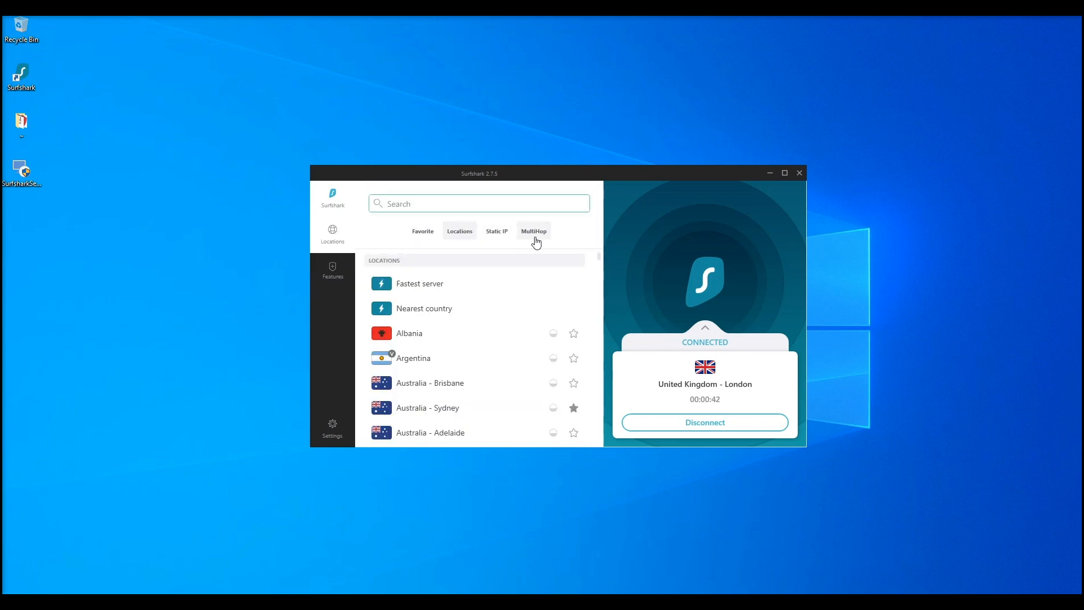
click(533, 230)
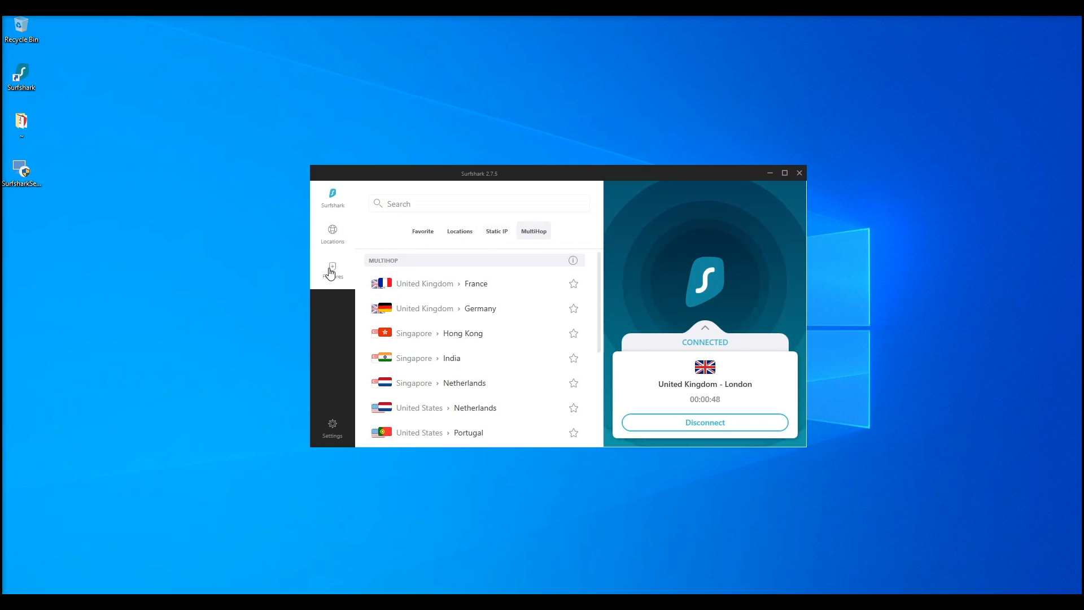
click(332, 270)
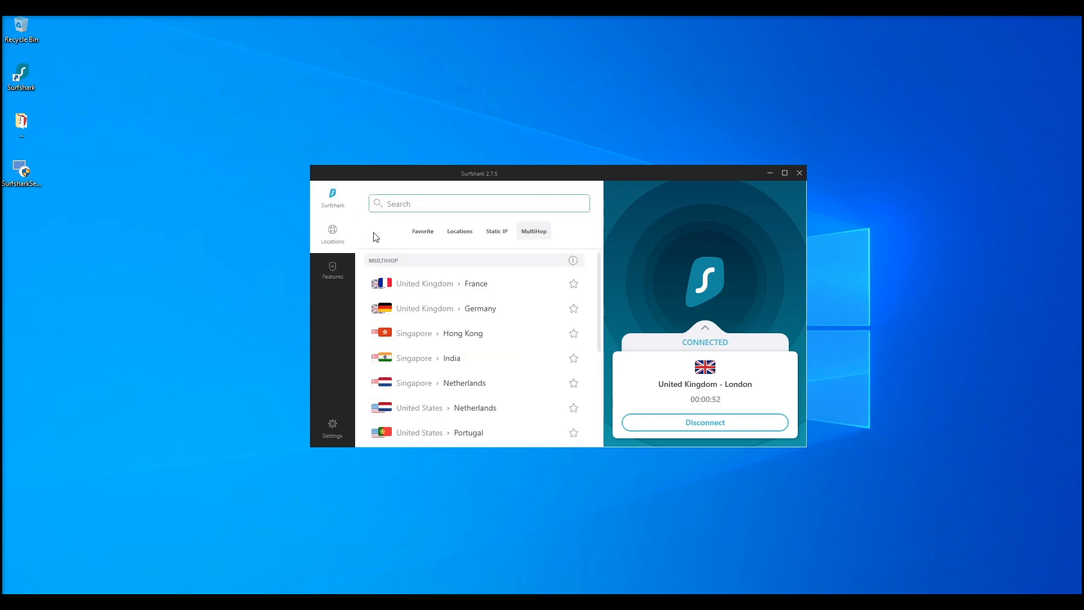
click(459, 230)
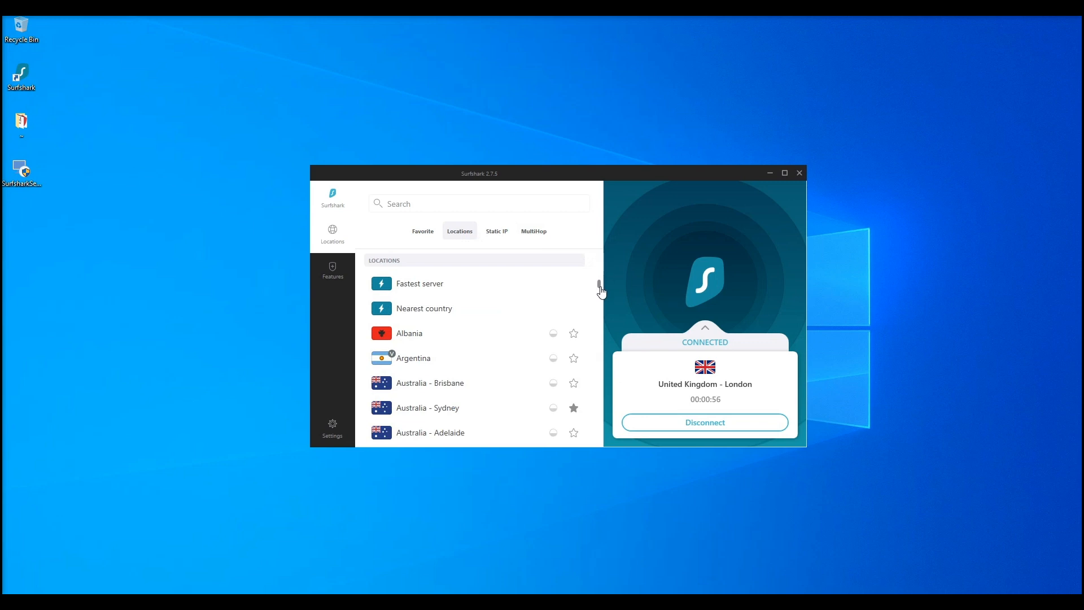
scroll(down, 3)
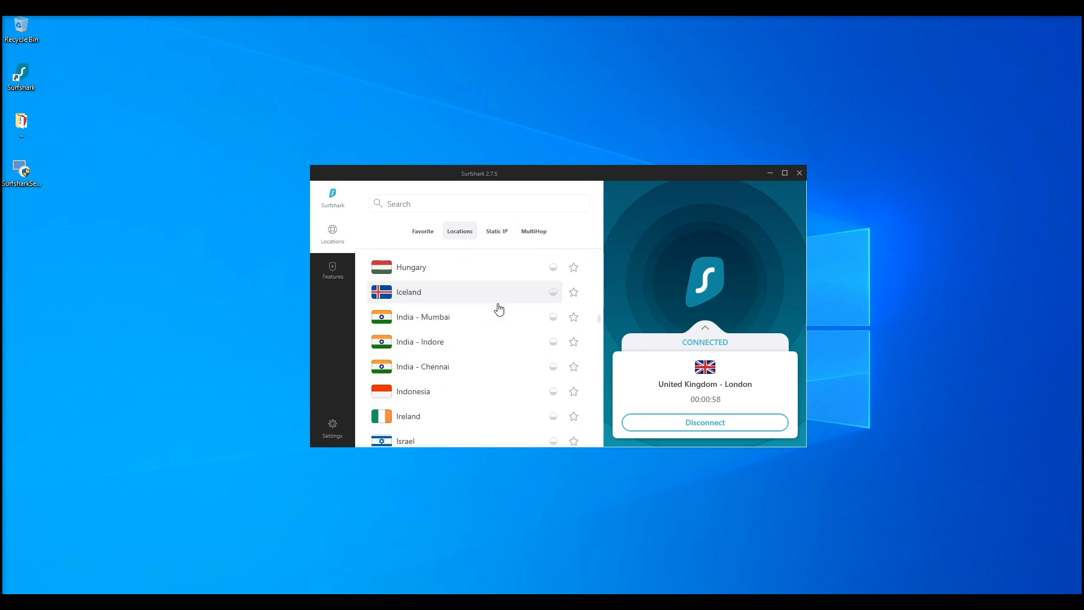
scroll(down, 3)
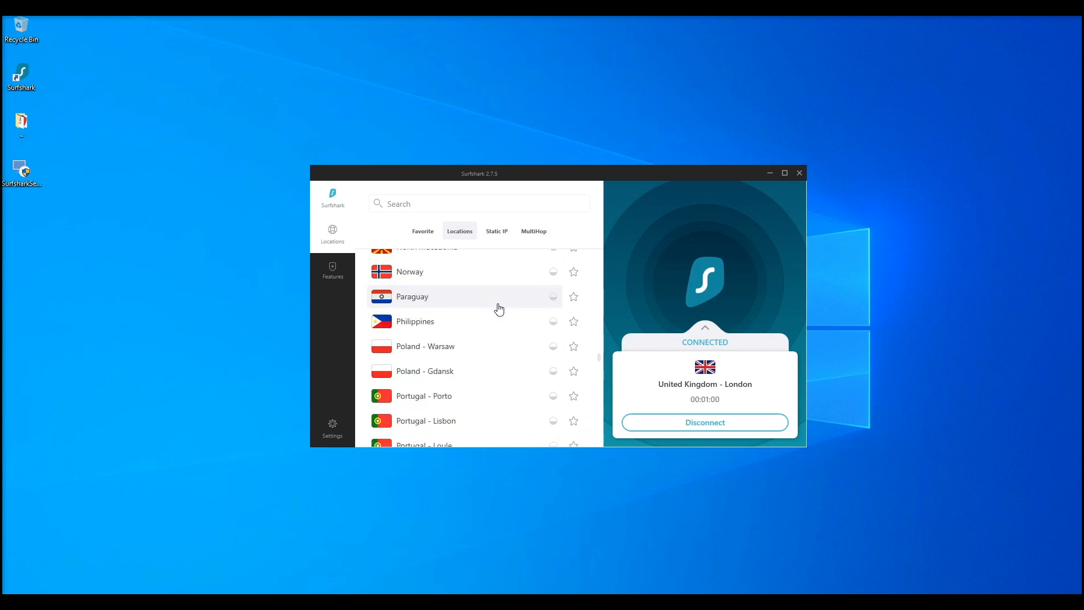
scroll(down, 3)
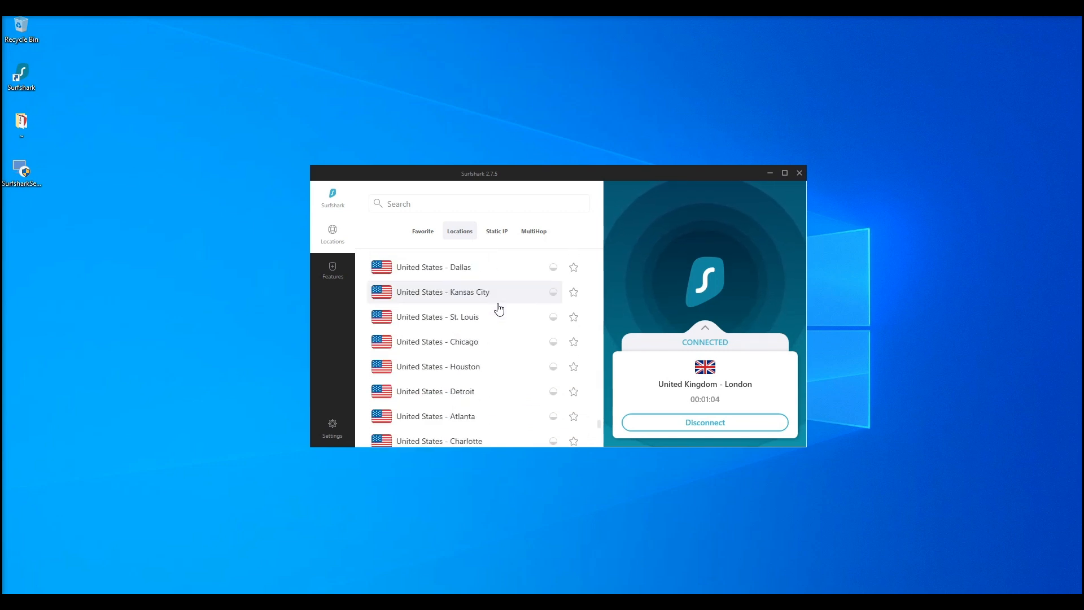
scroll(down, 3)
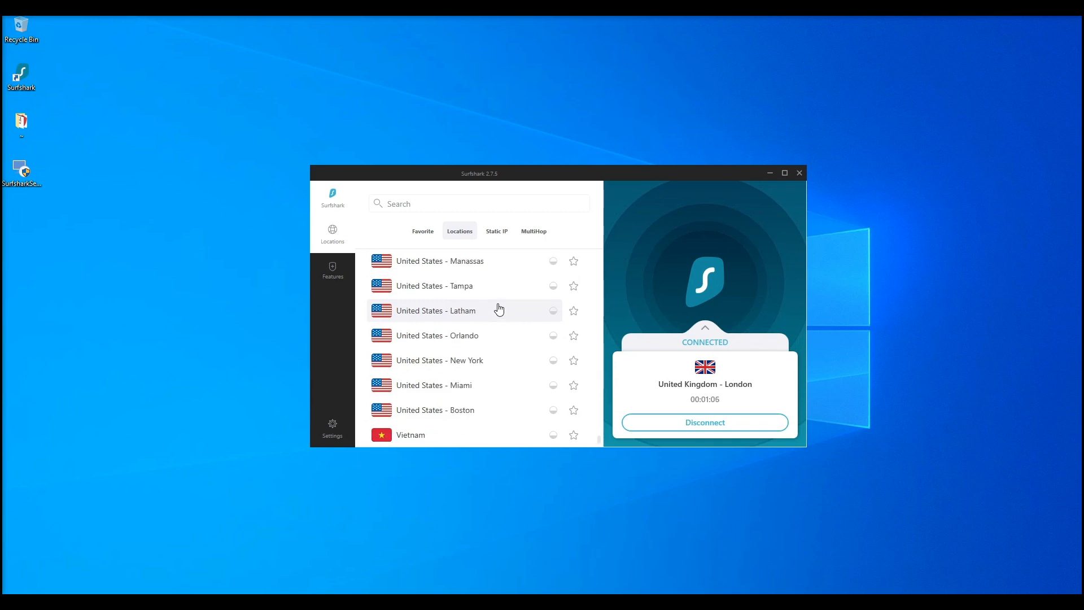
mouse_move(600, 297)
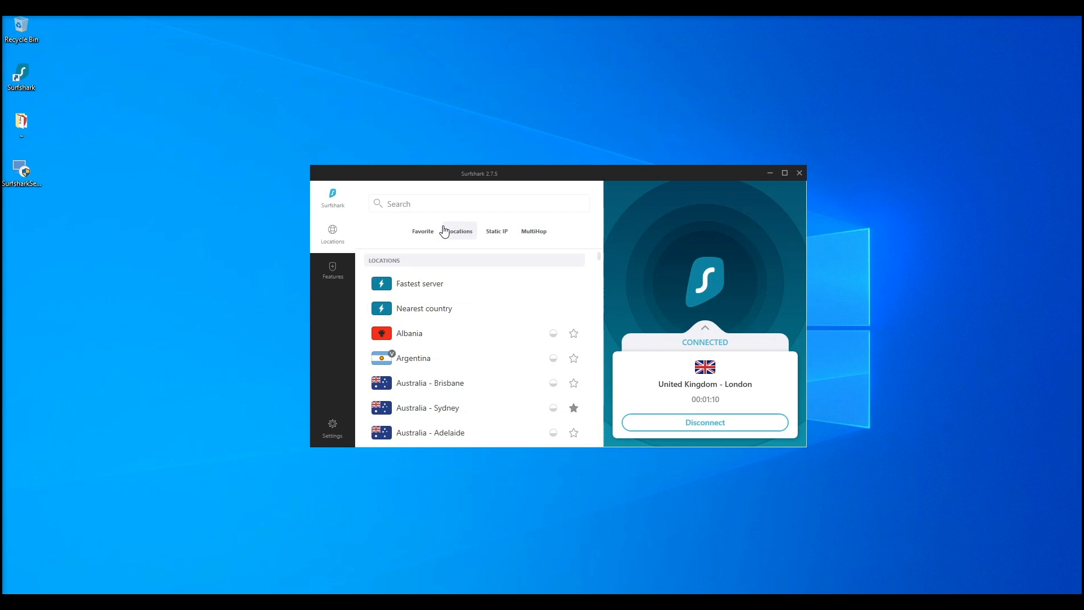
View the Static IP and MultiHop server lists, then go to the app settings.
click(495, 231)
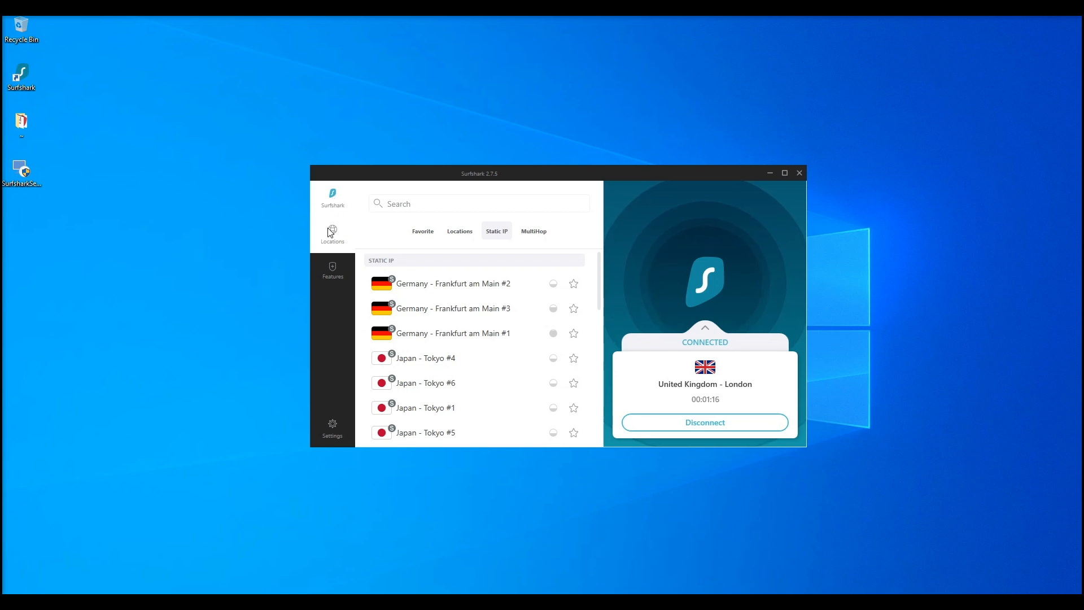
click(533, 230)
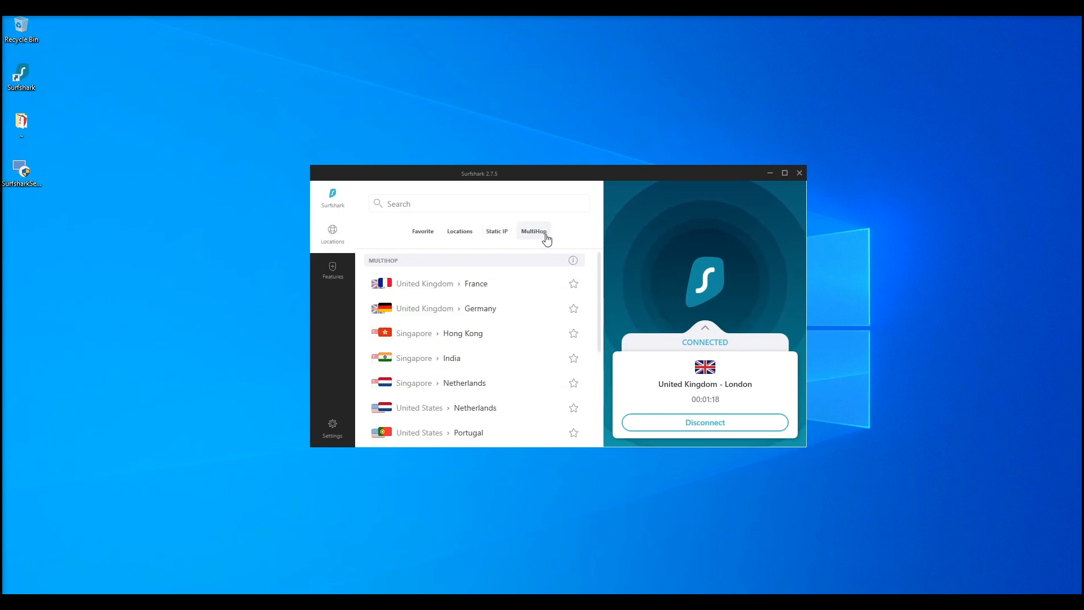
click(332, 427)
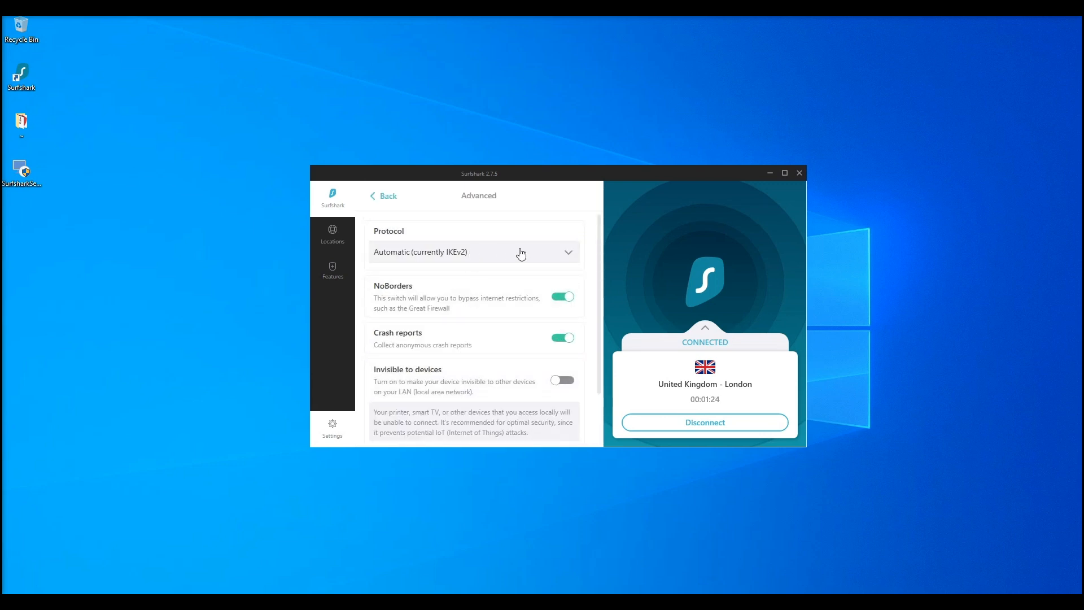
Expand the Protocol dropdown showing Automatic, IKEv2, OpenVPN TCP/UDP, Shadowsocks and WireGuard.
click(473, 252)
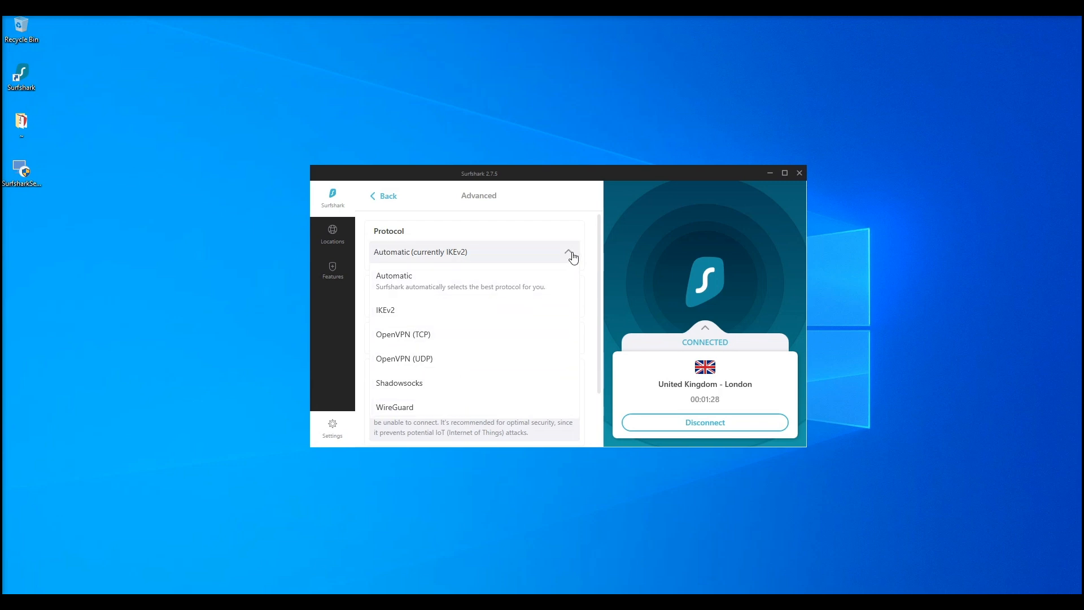
click(569, 252)
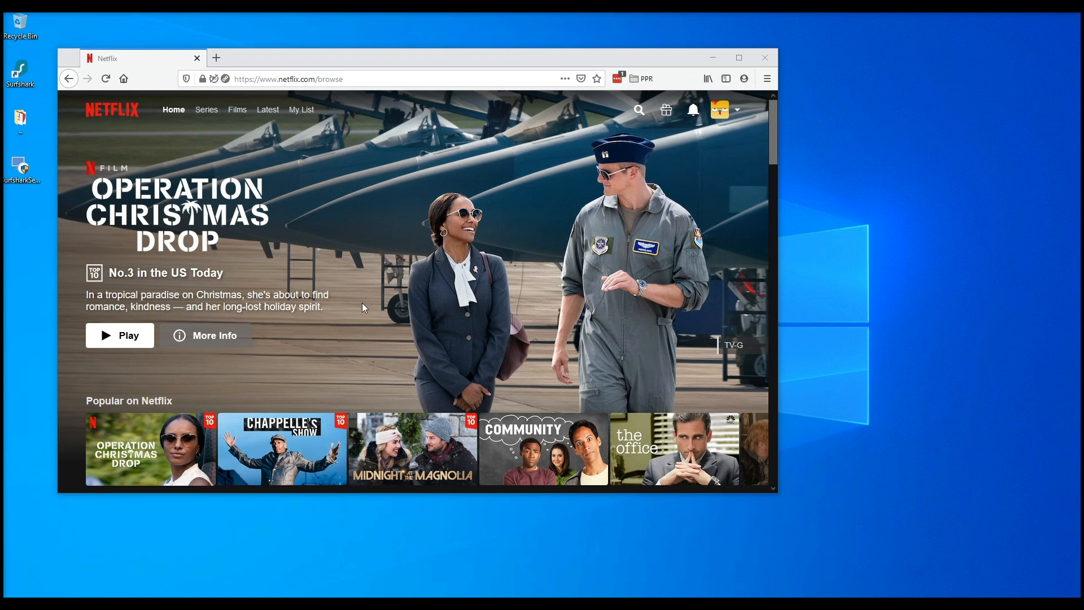
Connect the VPN to Austria and start playing Operation Christmas Drop on Netflix.
scroll(down, 3)
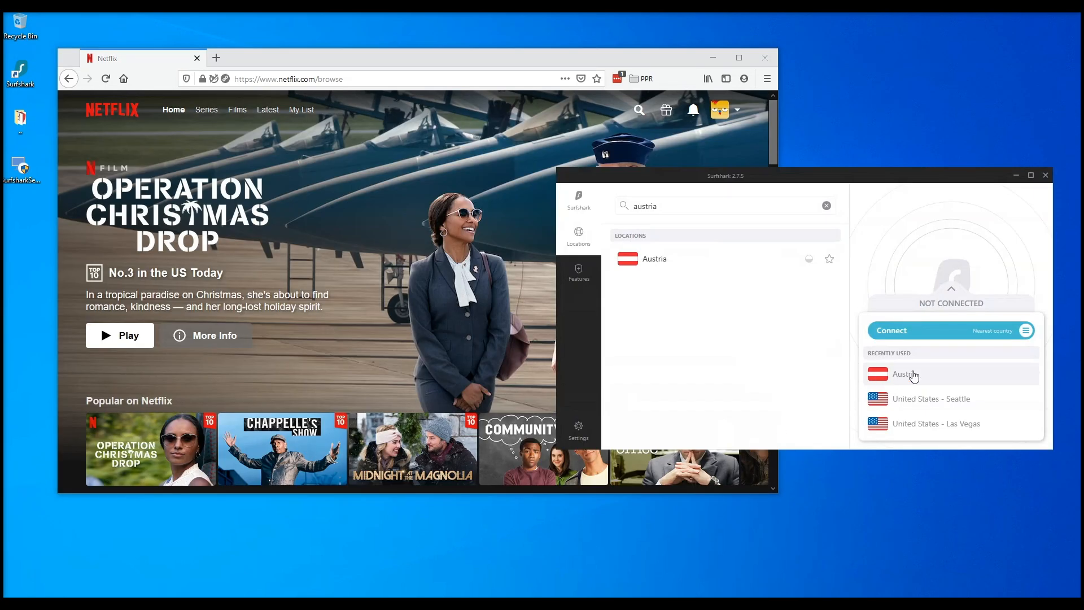
click(906, 374)
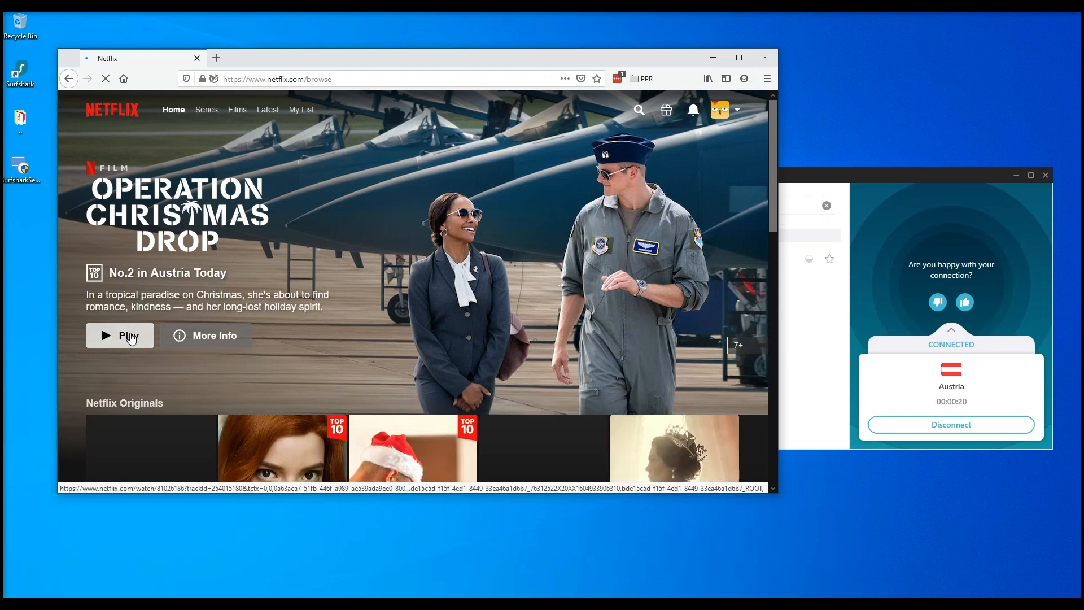
click(120, 335)
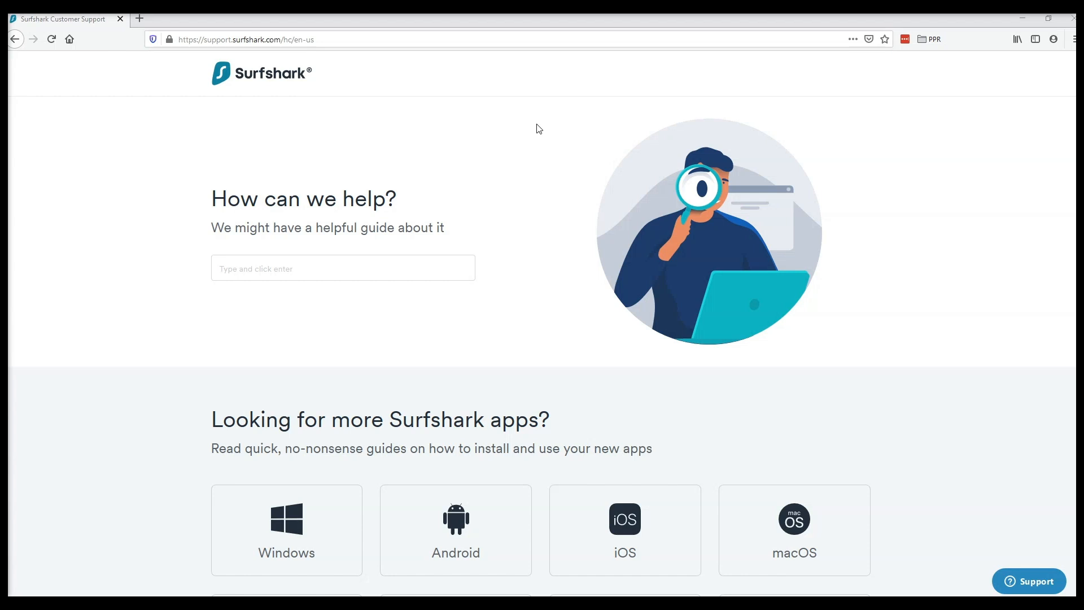
Scroll the support centre, view the live chat form via the Support widget, and close it.
scroll(down, 3)
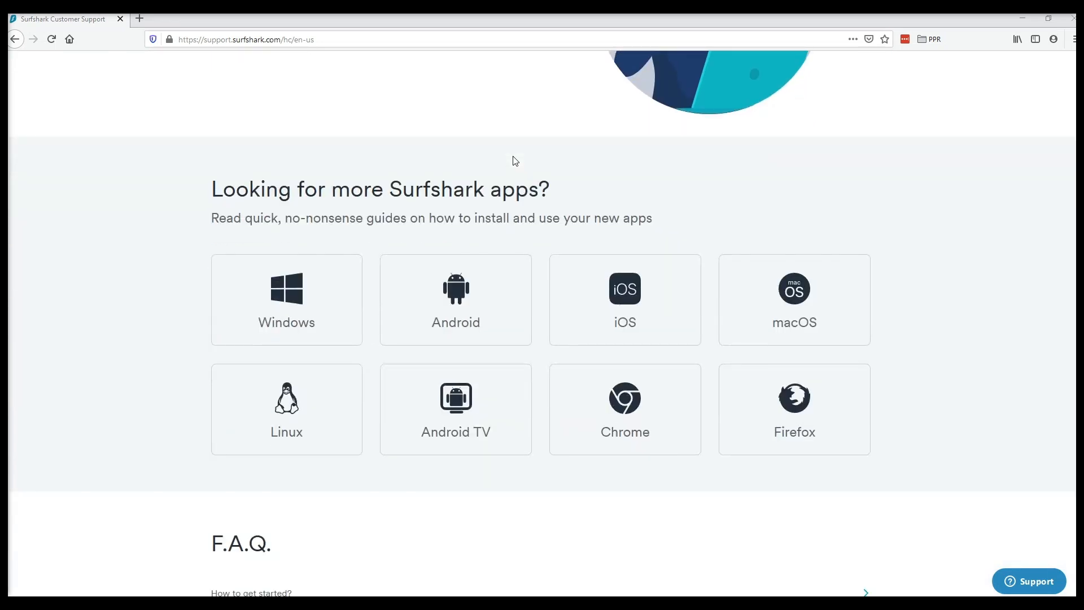
scroll(down, 3)
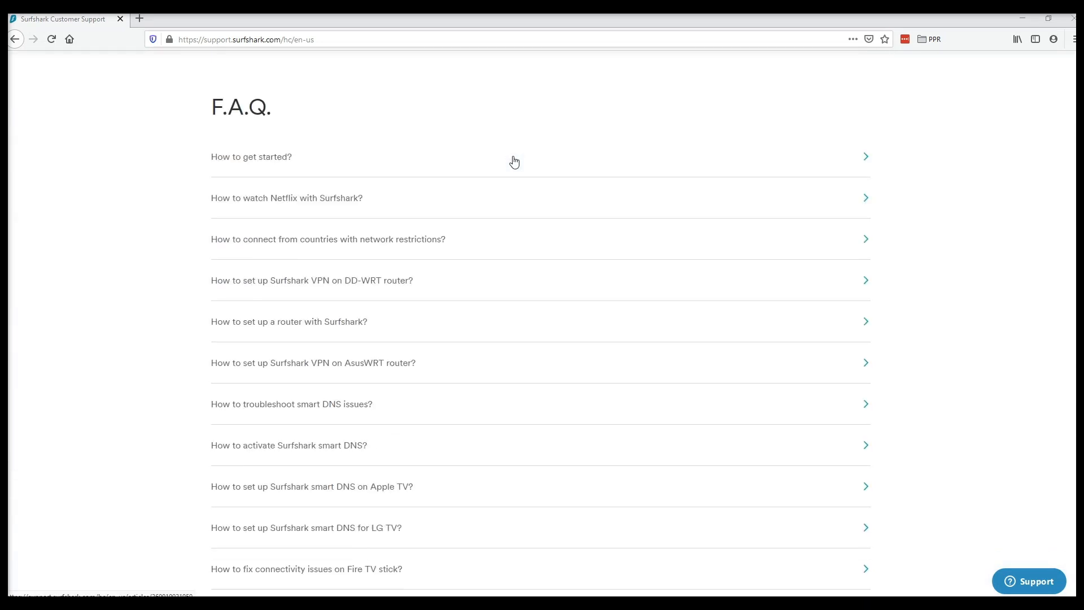
scroll(down, 3)
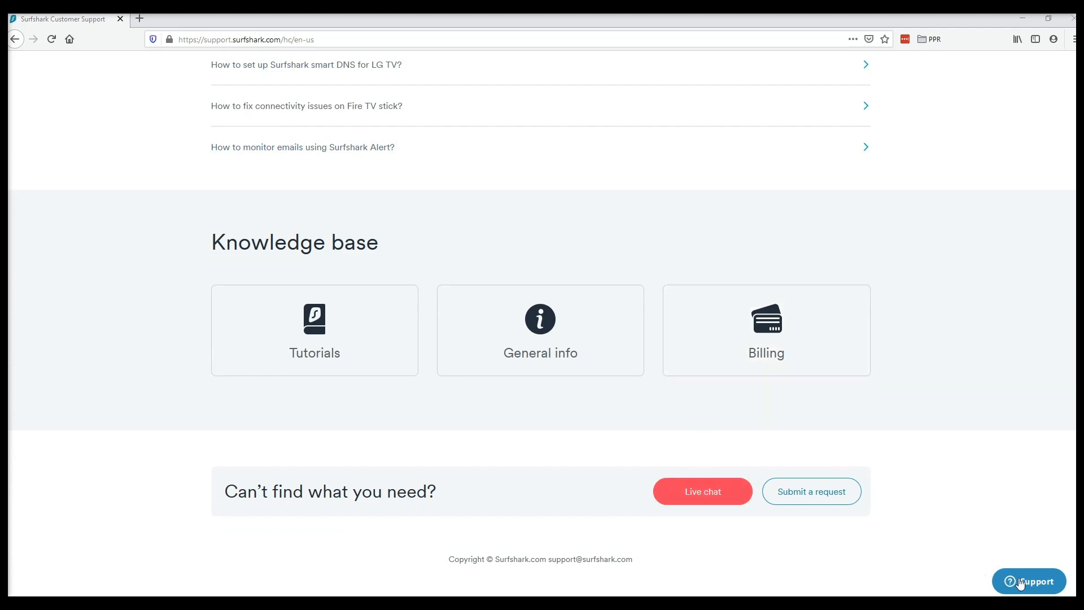
click(1030, 580)
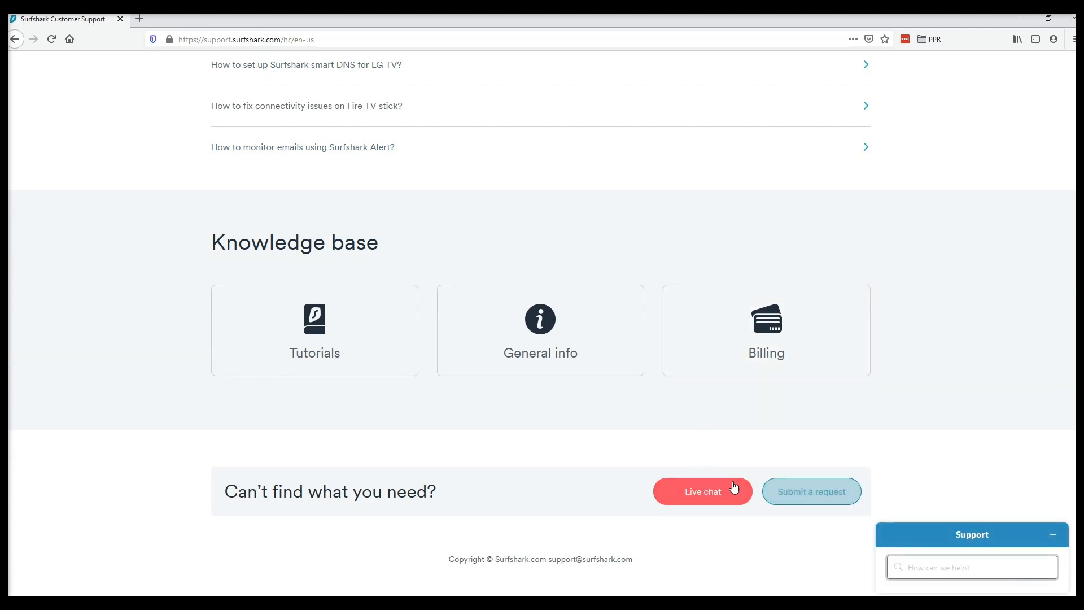
click(701, 491)
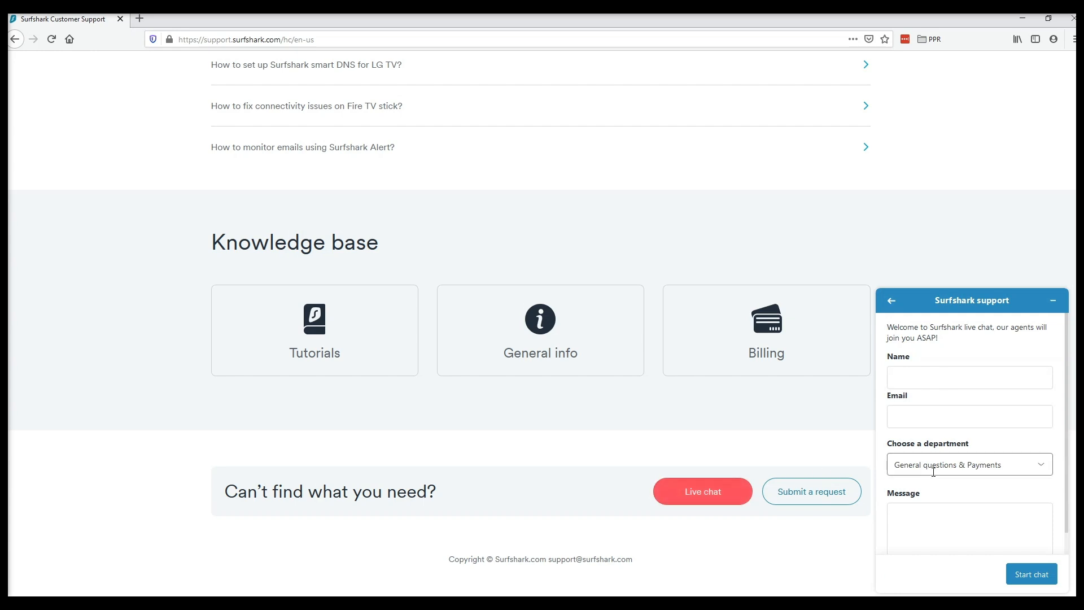
click(1053, 301)
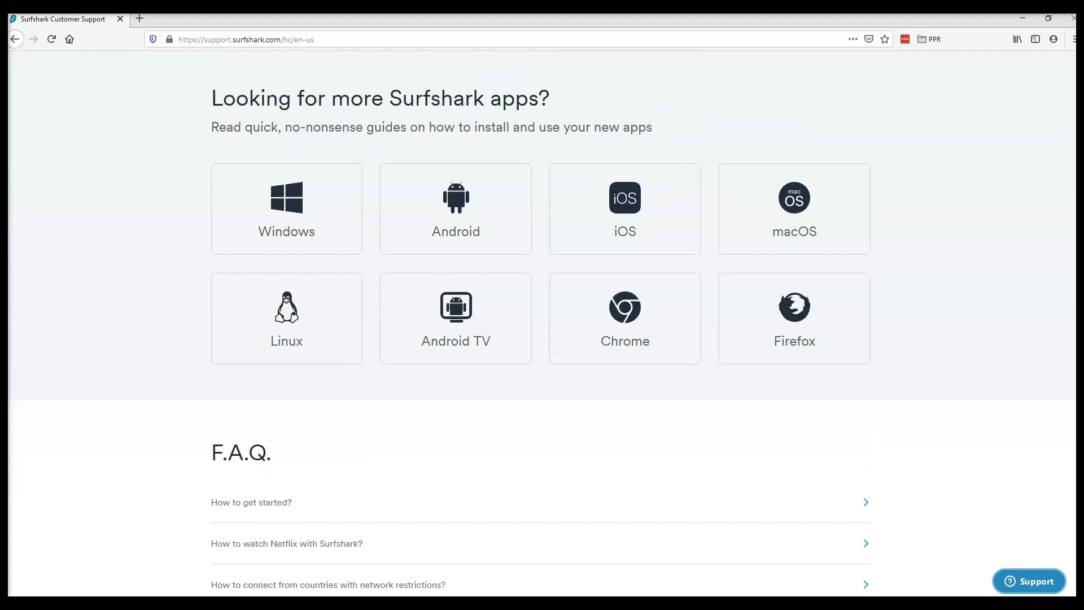
Scroll back up and go to the main Surfshark homepage.
scroll(up, 3)
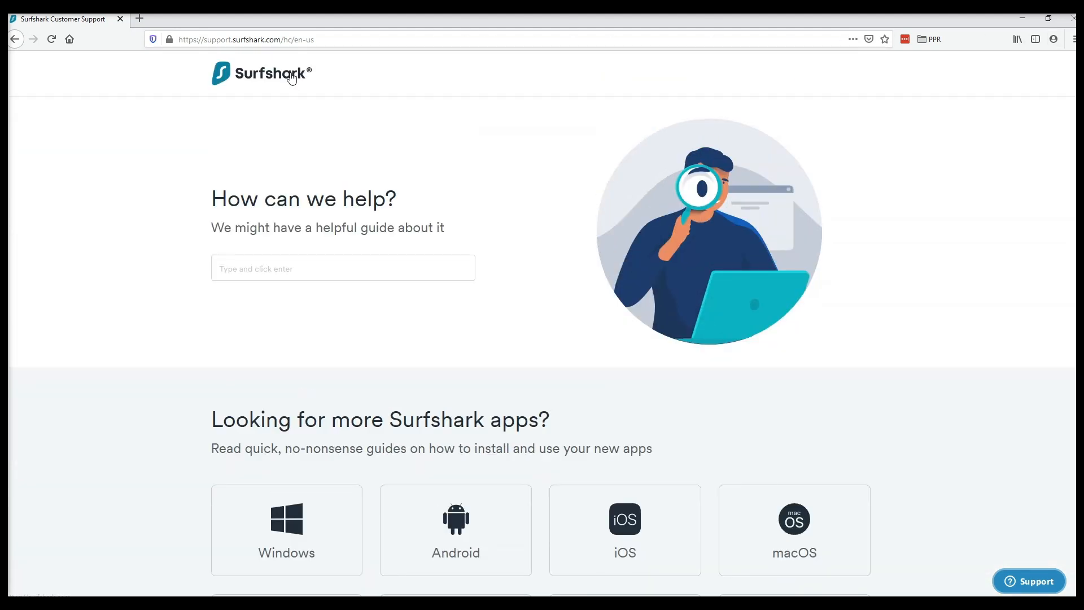
click(261, 72)
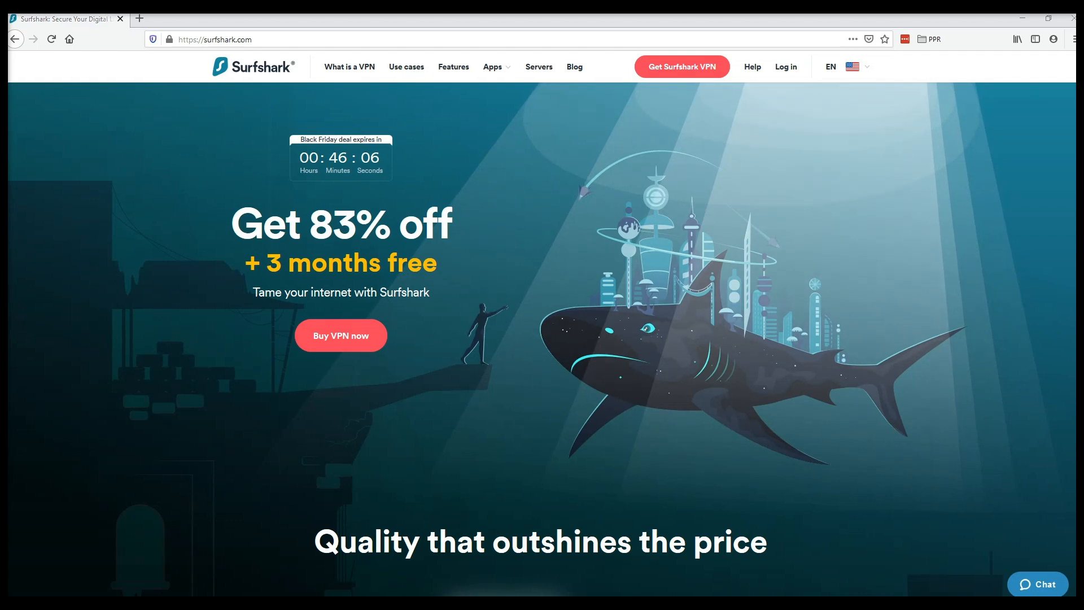
Scroll the homepage past the 2.21 USD/mo deal and go to Get Surfshark VPN checkout.
scroll(down, 3)
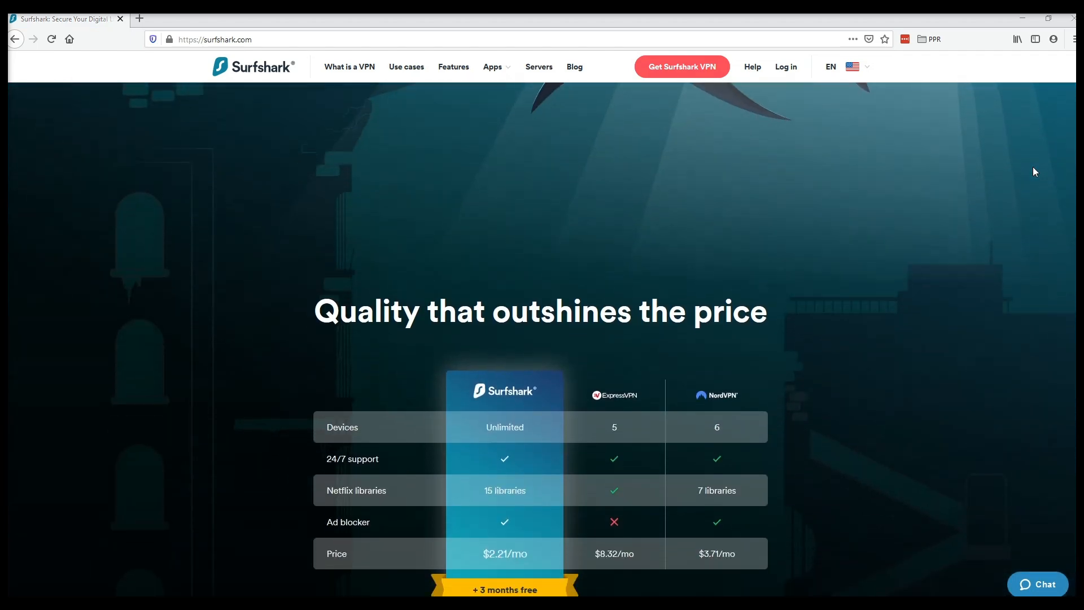
scroll(down, 3)
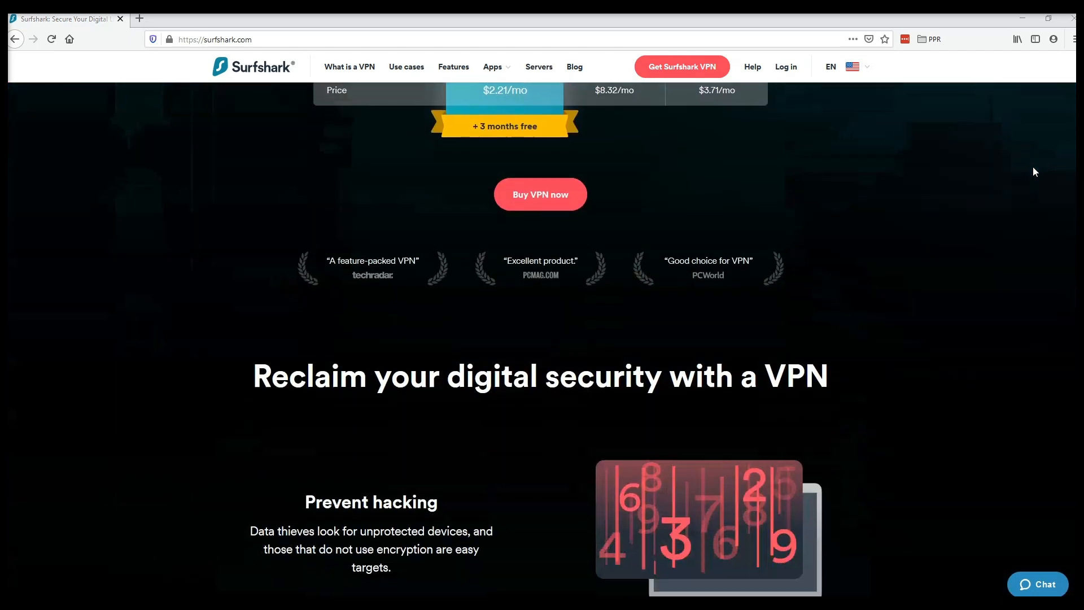
scroll(down, 3)
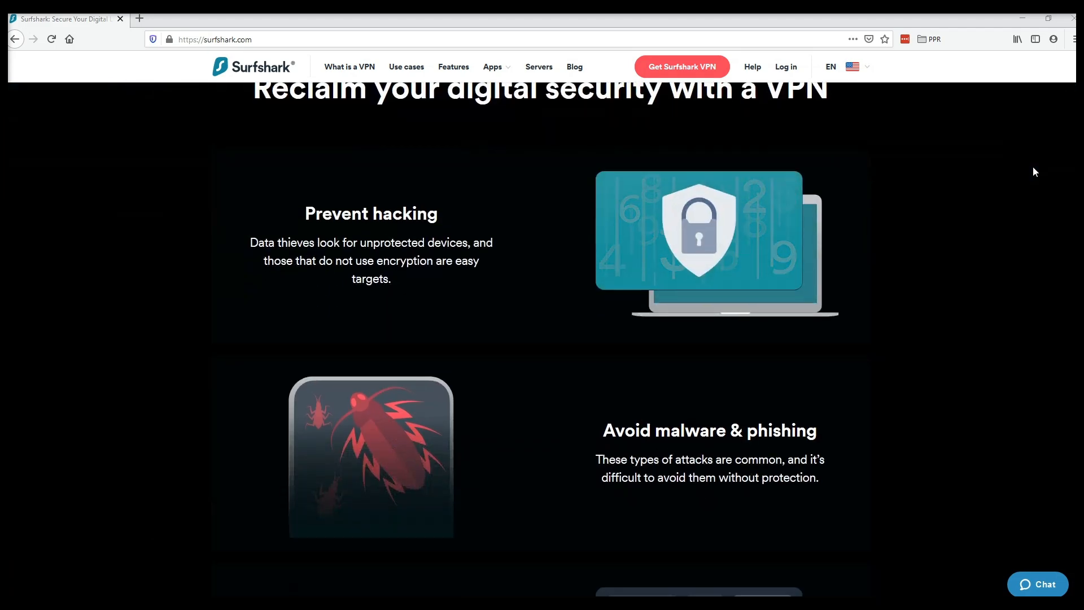
scroll(down, 3)
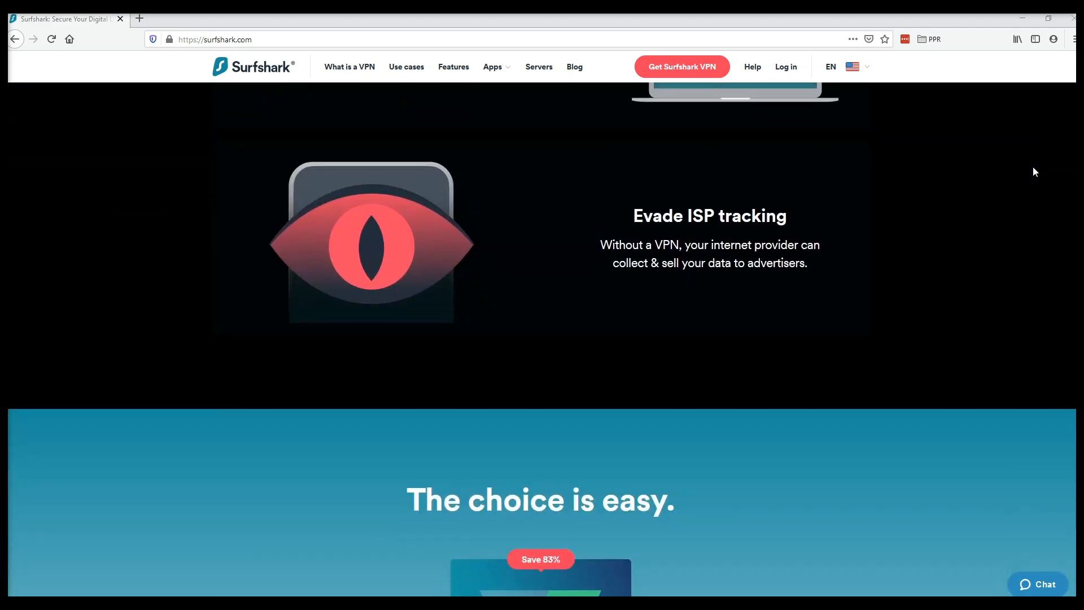
scroll(down, 3)
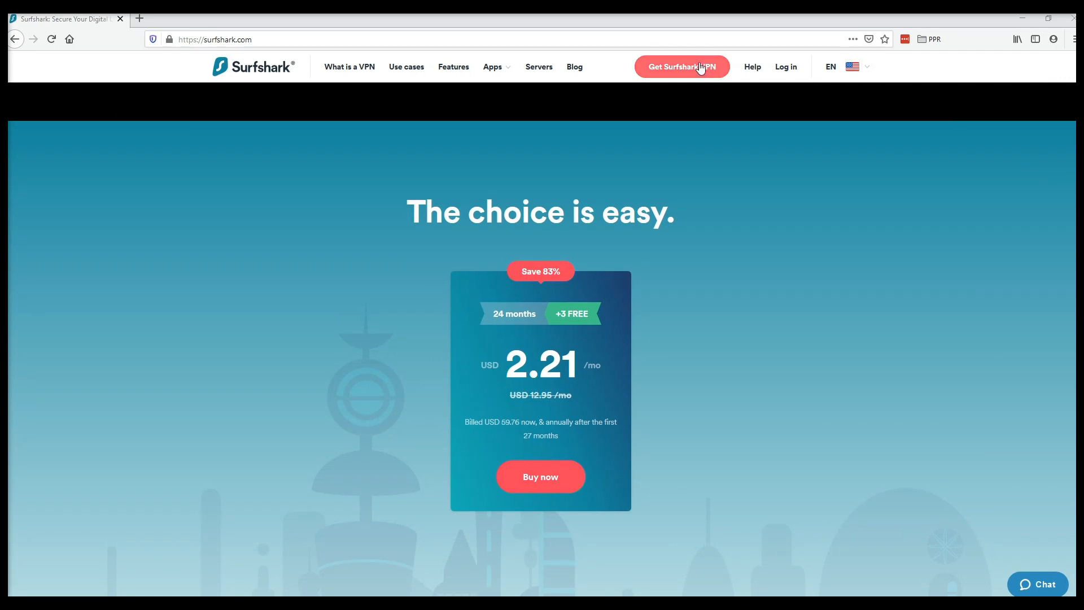
click(682, 67)
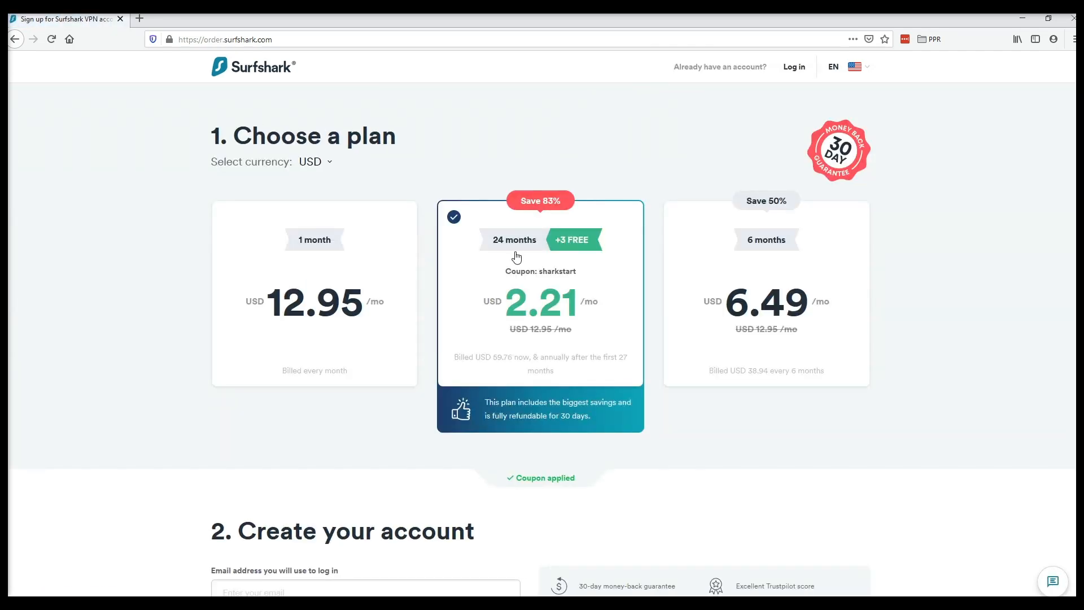
scroll(down, 3)
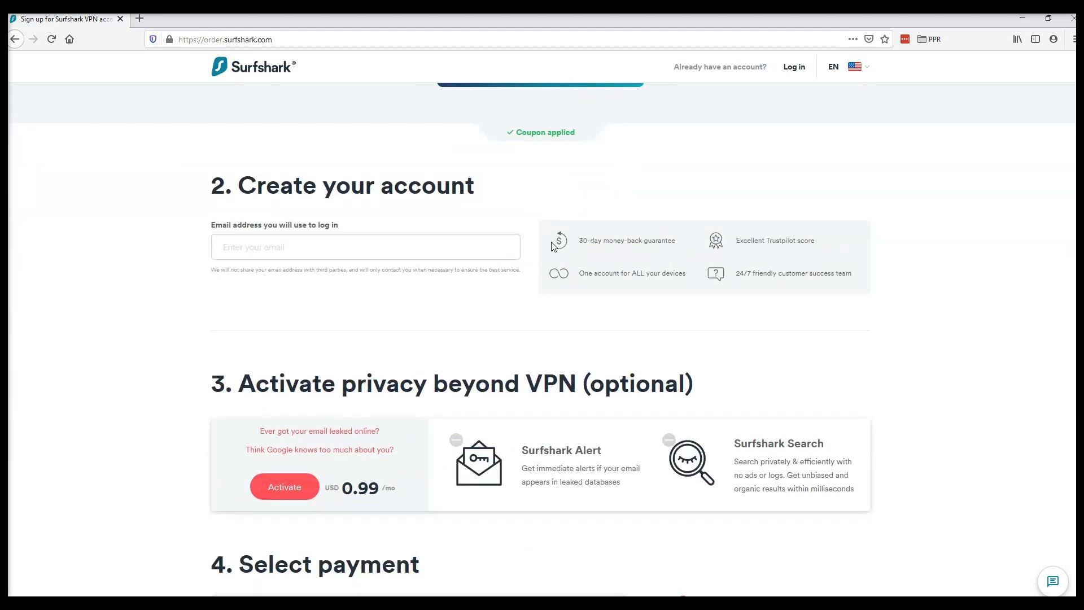